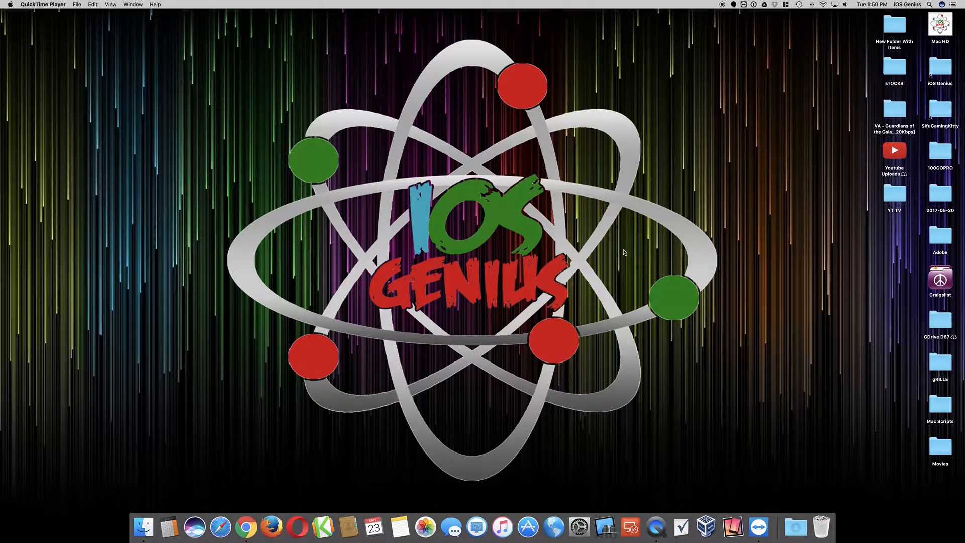
mouse_move(357, 406)
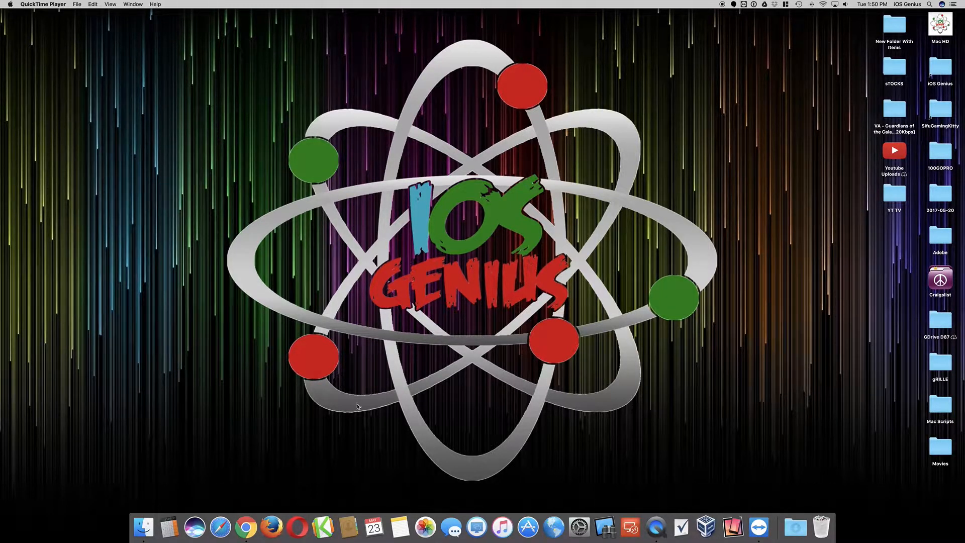
- Launch Chrome from the Dock to a new Google tab
left_click(241, 527)
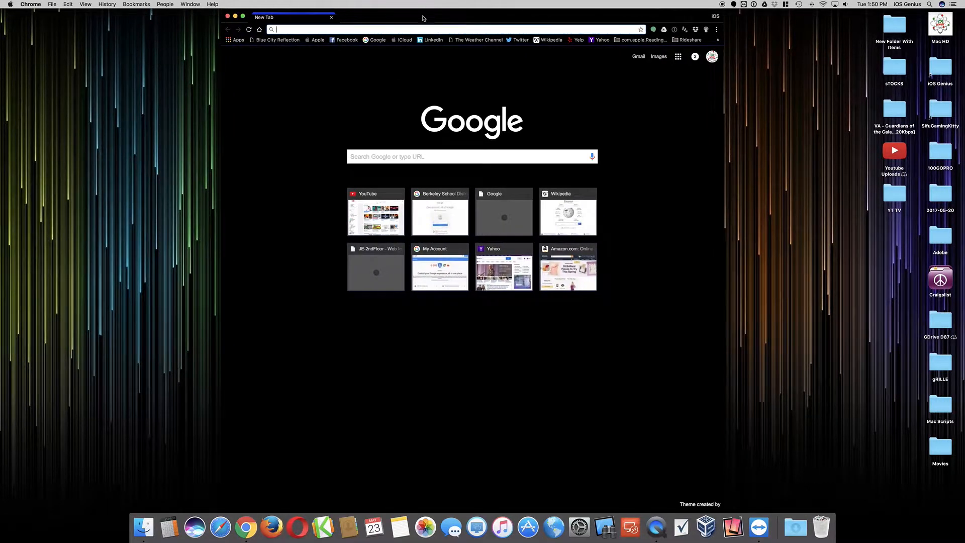
- Go to YouTube through the Google apps grid and open the Get YouTube TV offer
left_click(678, 56)
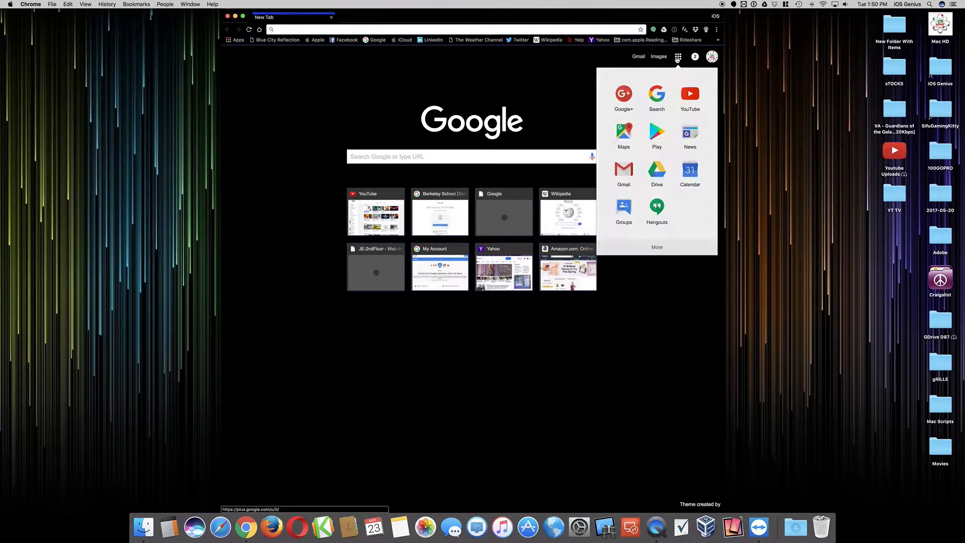
left_click(690, 93)
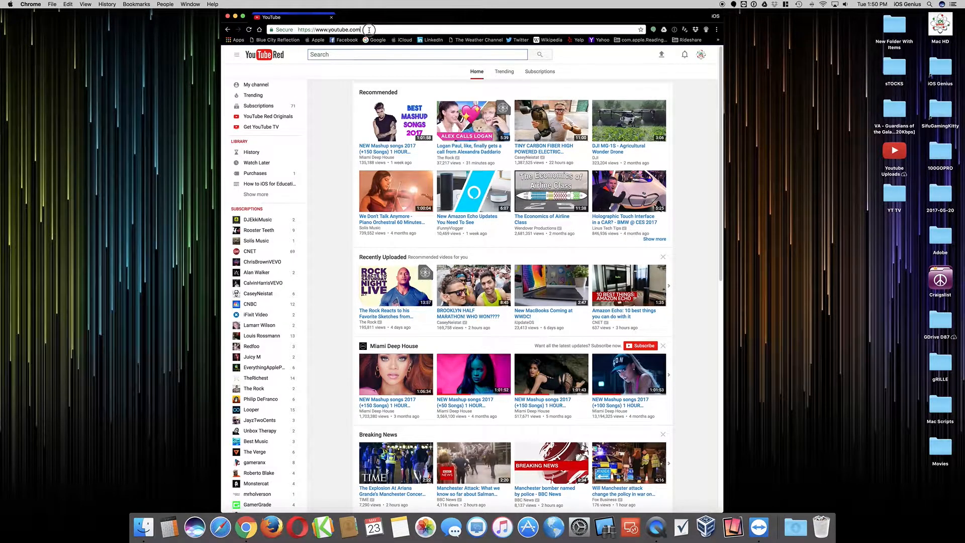
left_click(329, 29)
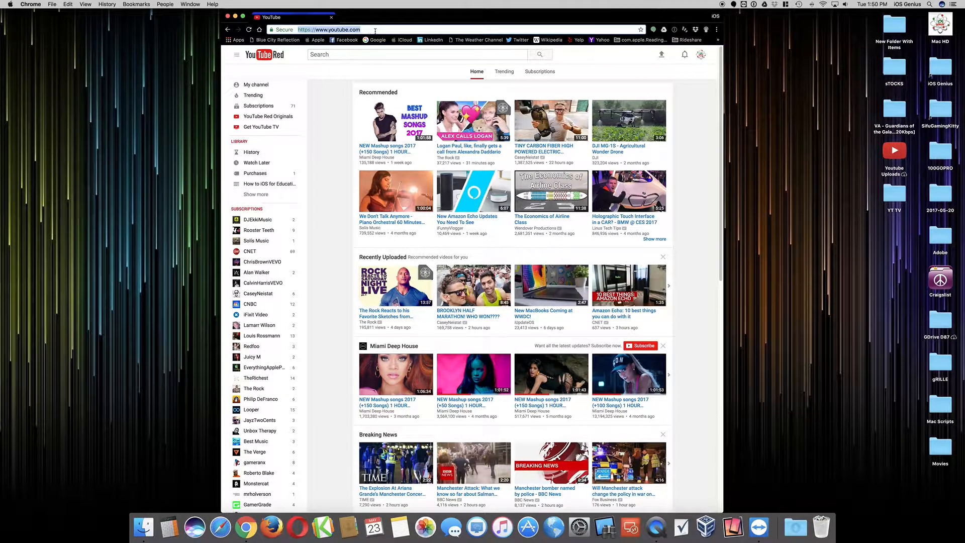
mouse_move(261, 127)
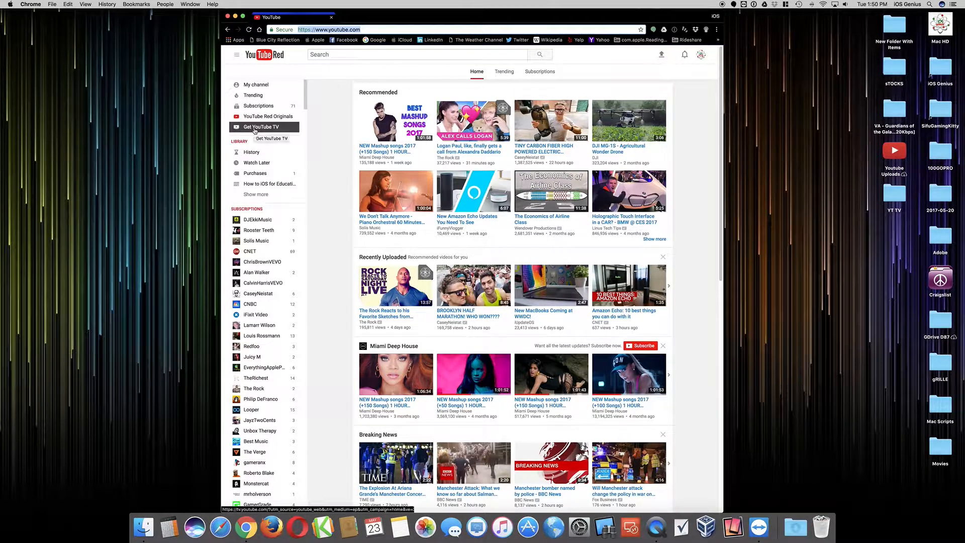
left_click(262, 126)
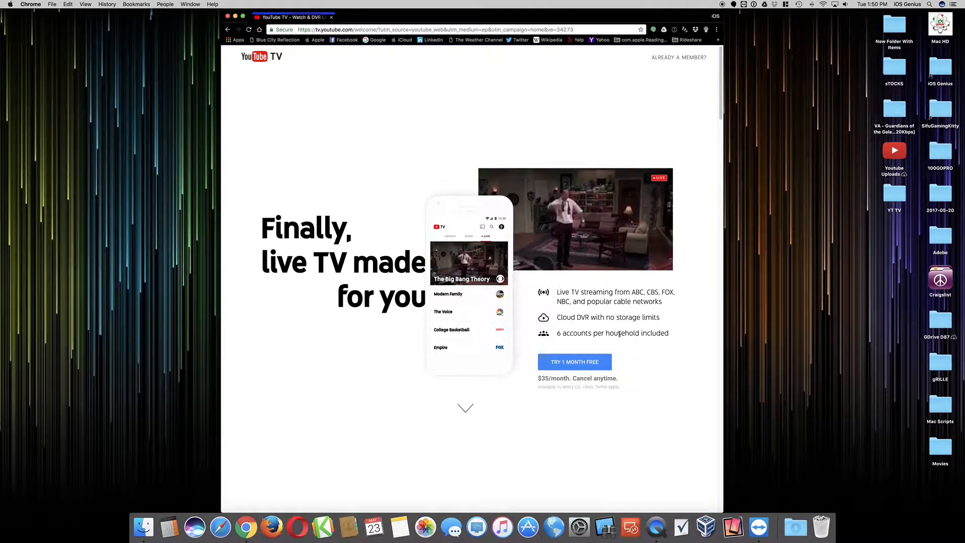
- Review the welcome page features, highlighting Cloud DVR, and start the one-month free trial
double_click(603, 292)
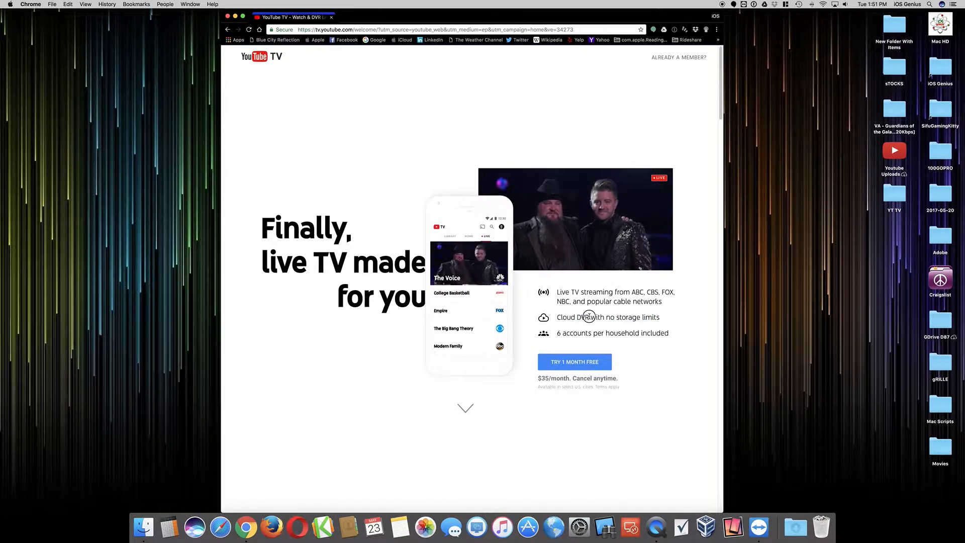
double_click(572, 317)
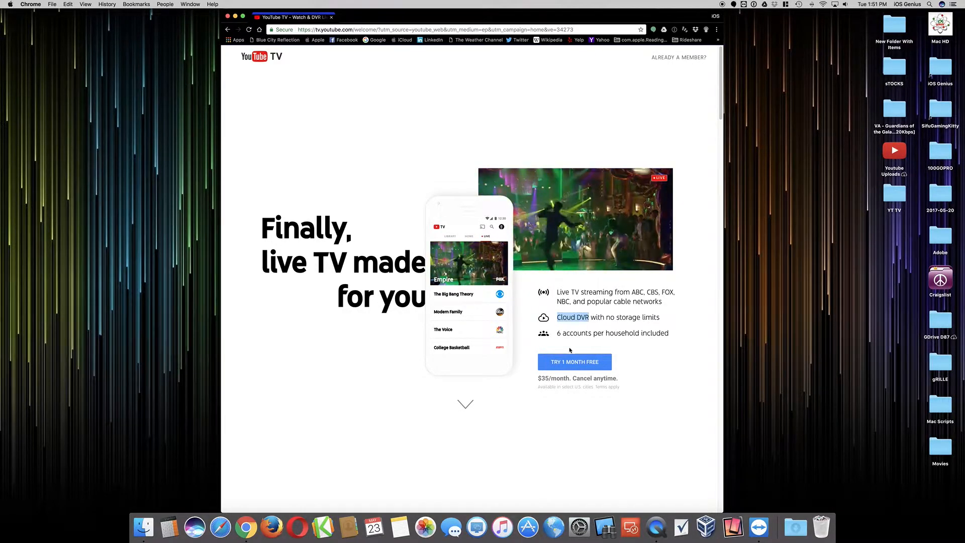
left_click(574, 361)
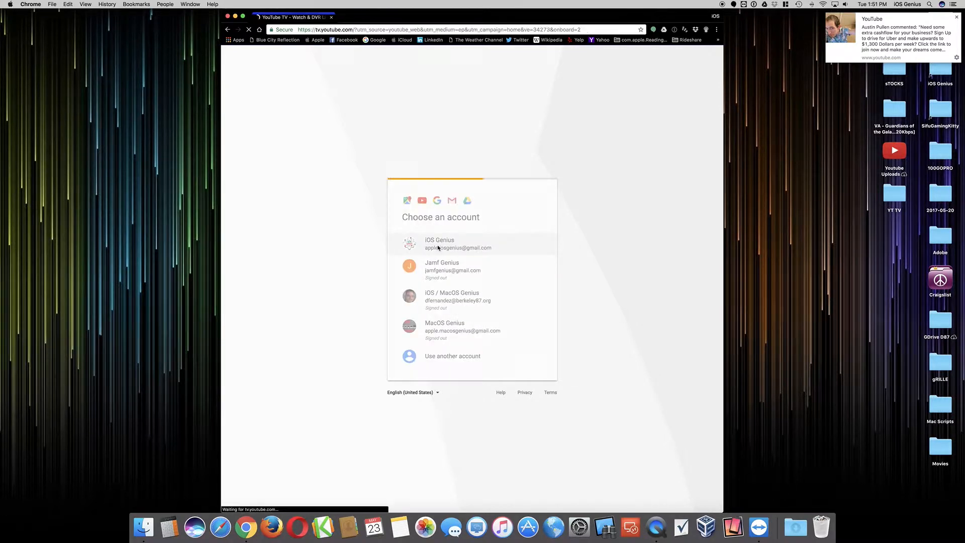
- Sign in with the first Google account in the account chooser
left_click(457, 244)
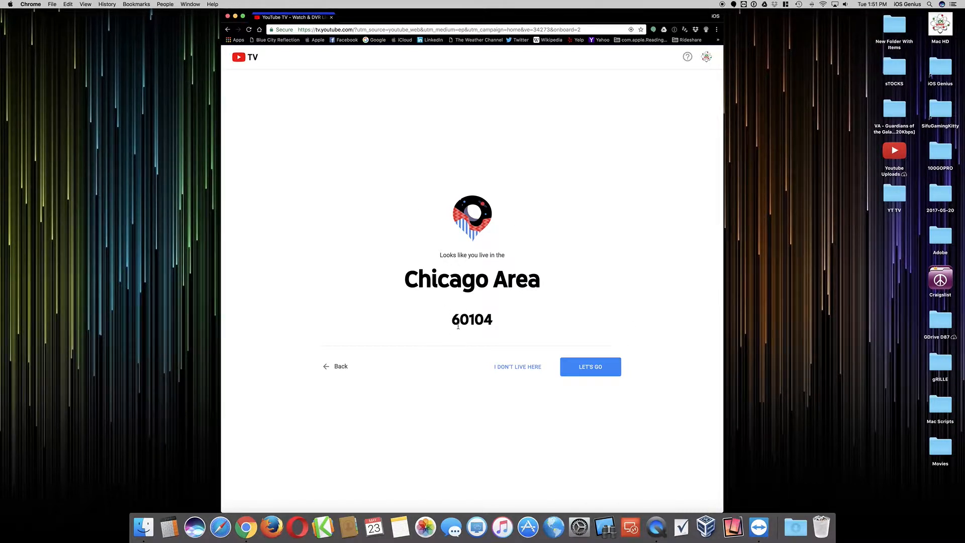
- Replace the detected ZIP code with 60618 and accept the Chicago Area location
double_click(472, 319)
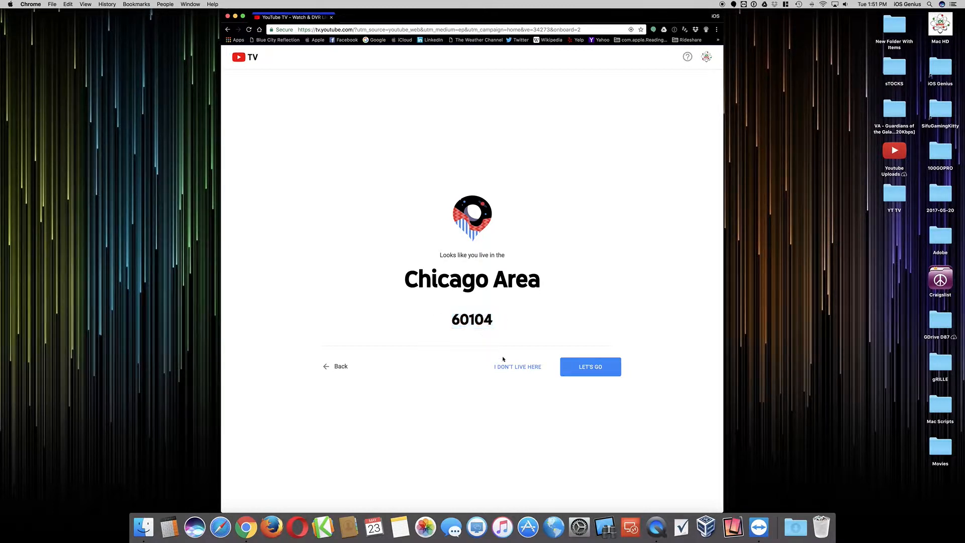
left_click(517, 367)
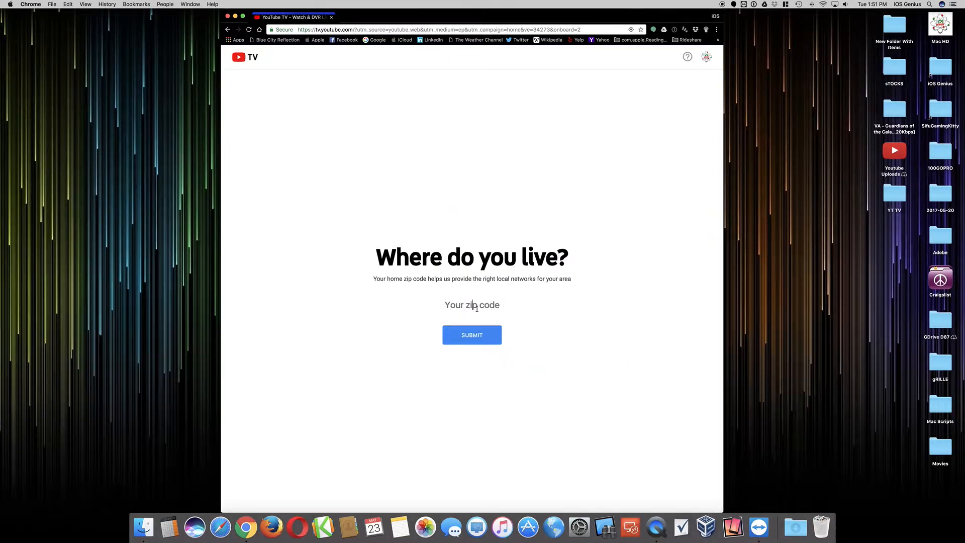
type("60618")
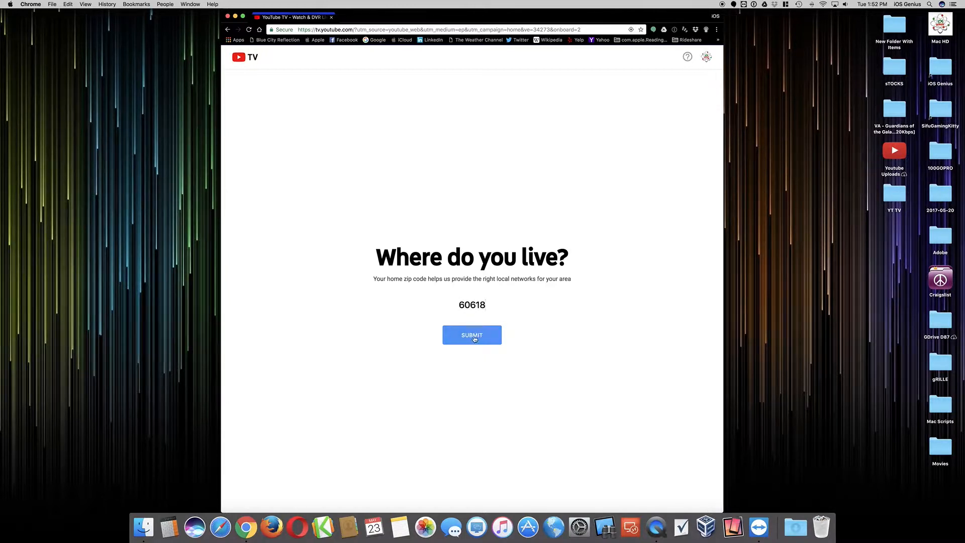
left_click(472, 335)
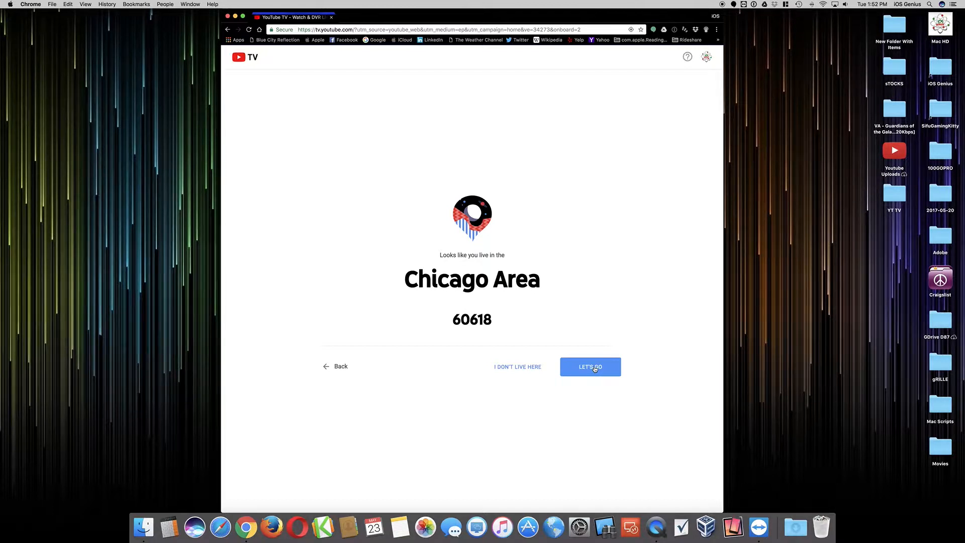
left_click(590, 366)
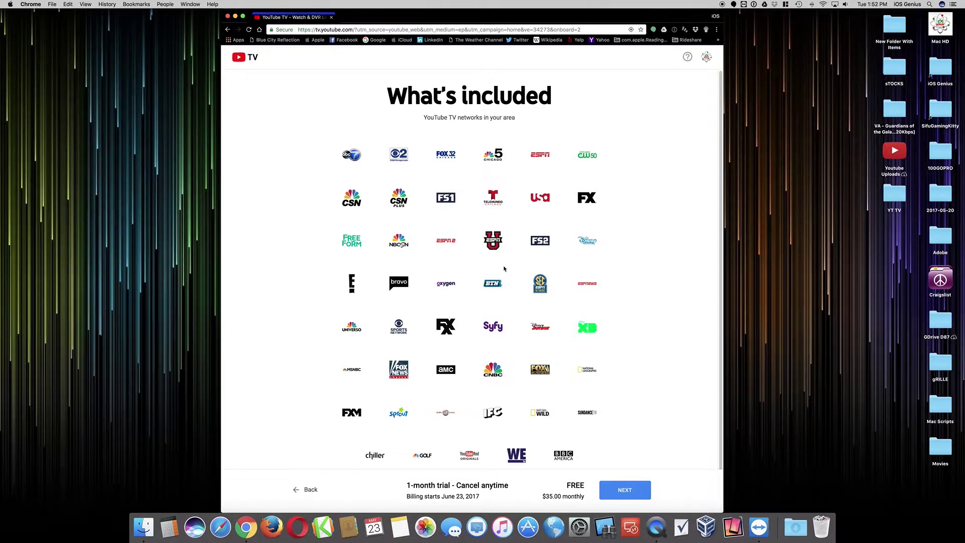
mouse_move(447, 251)
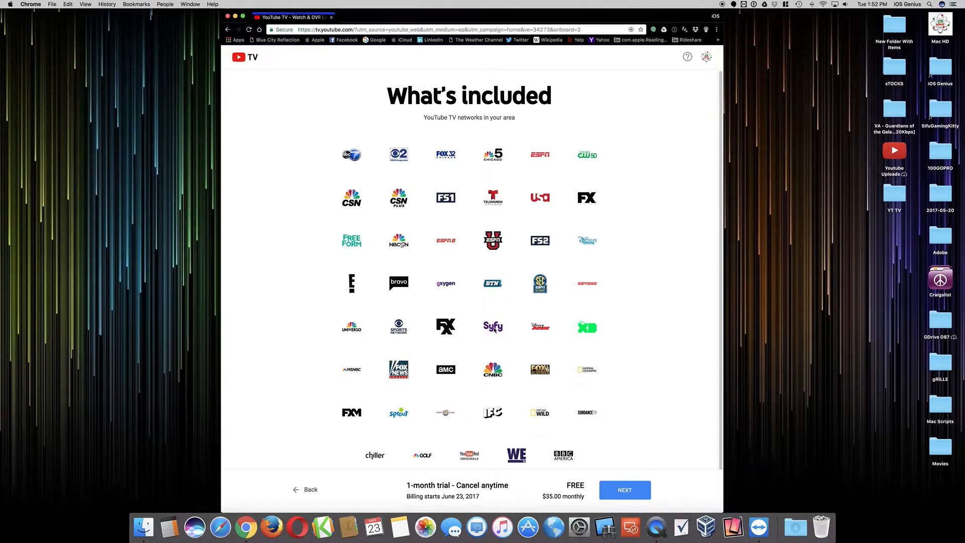
mouse_move(493, 370)
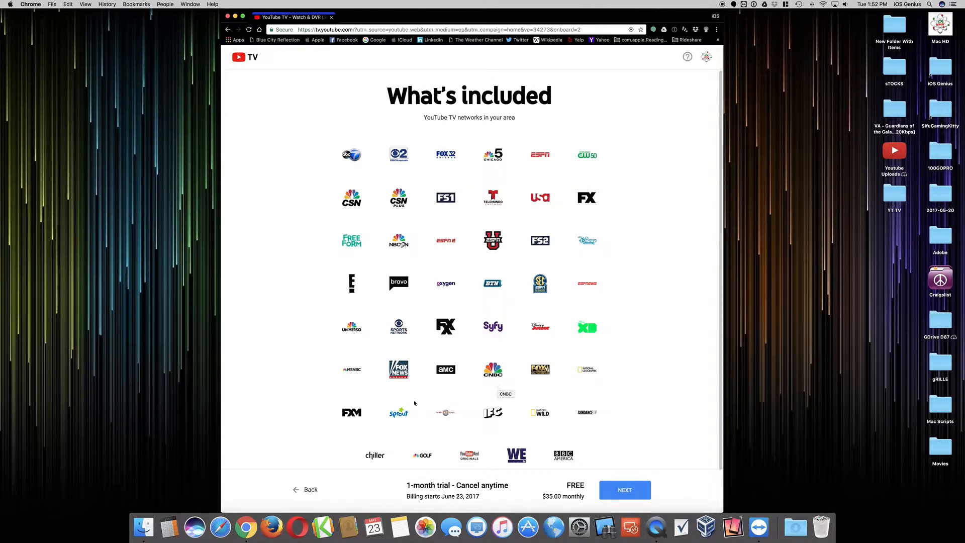
mouse_move(449, 377)
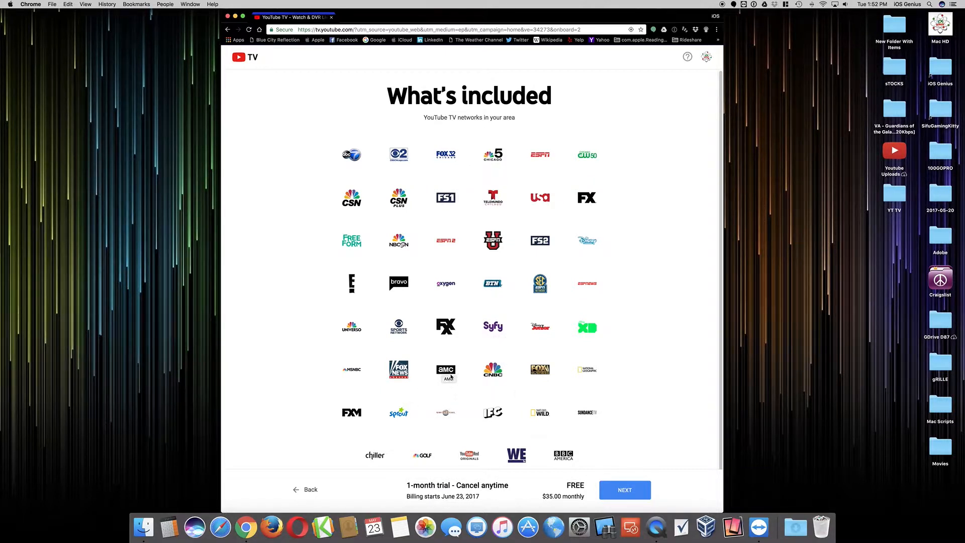
mouse_move(549, 420)
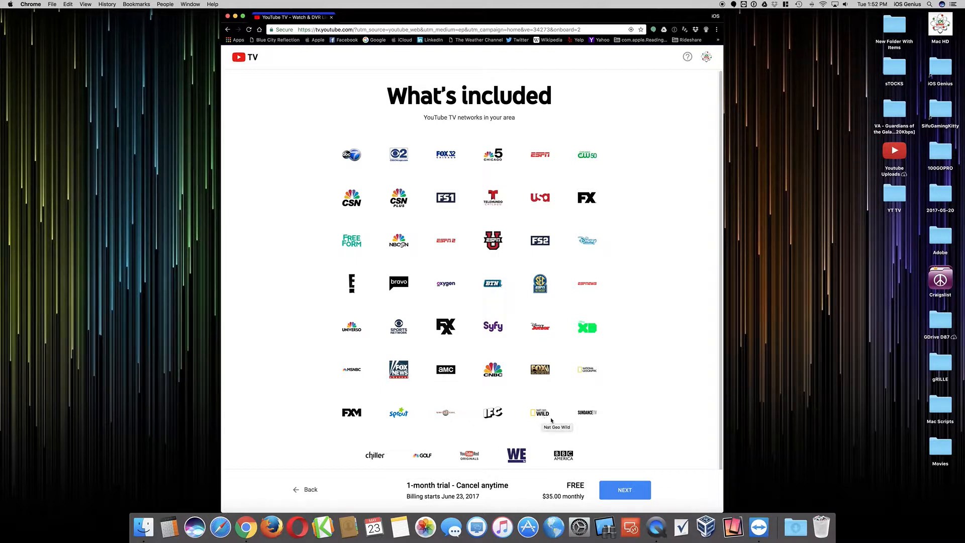
mouse_move(486, 467)
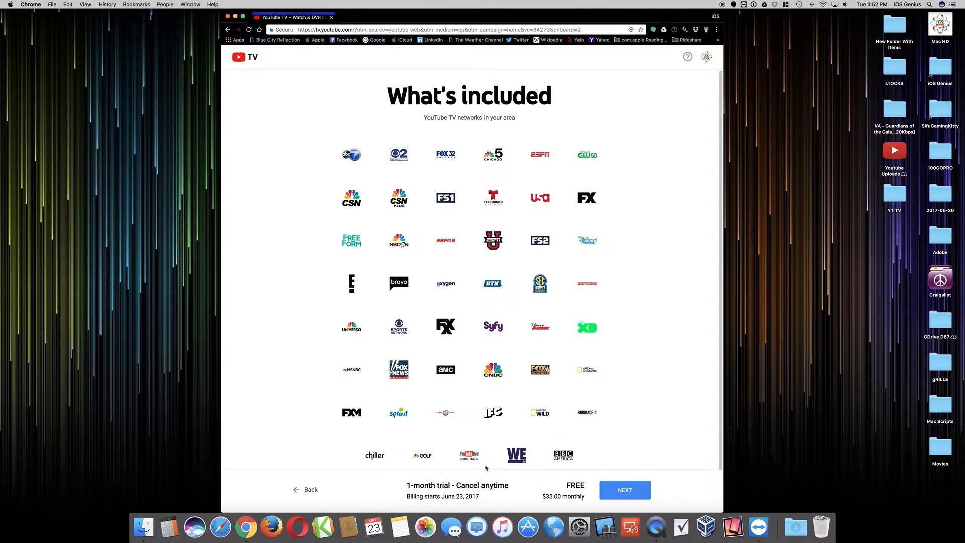
mouse_move(464, 458)
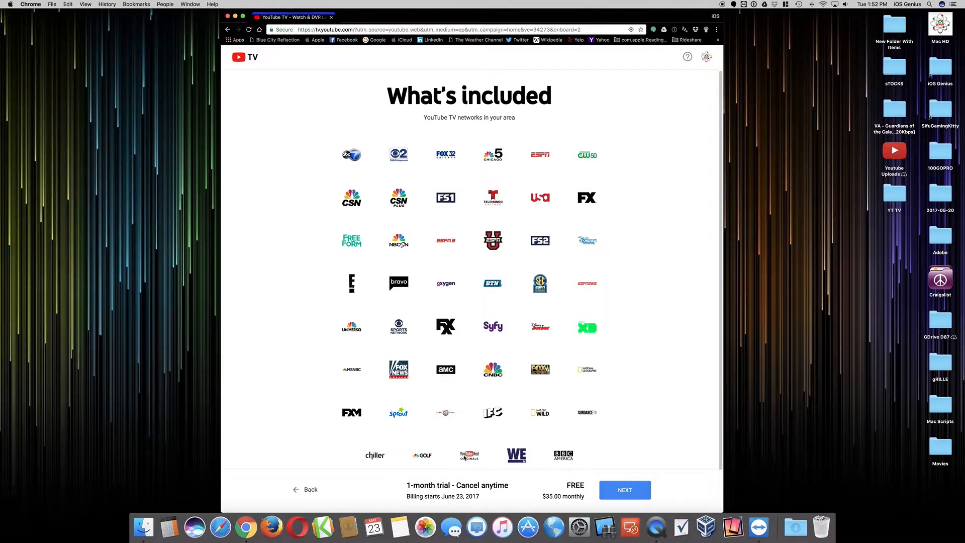
mouse_move(469, 457)
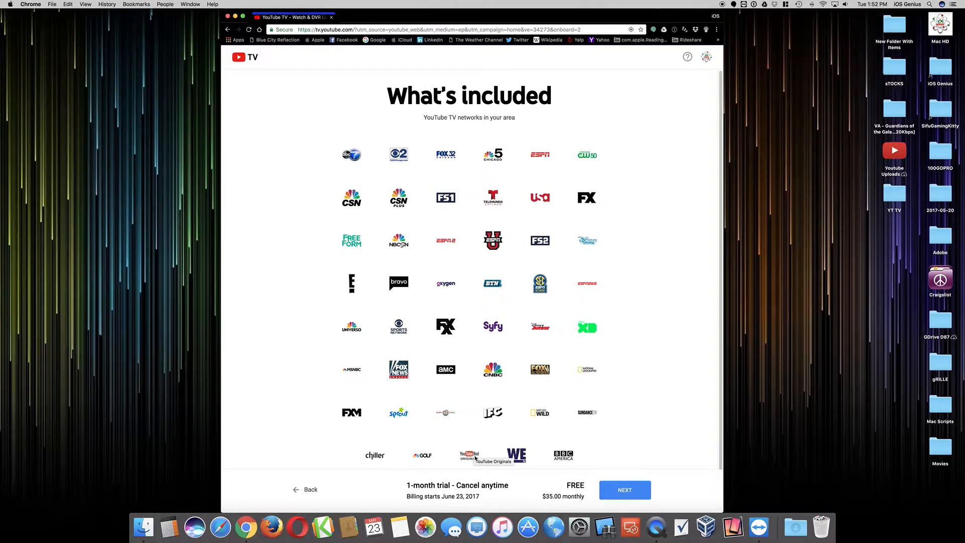
mouse_move(592, 451)
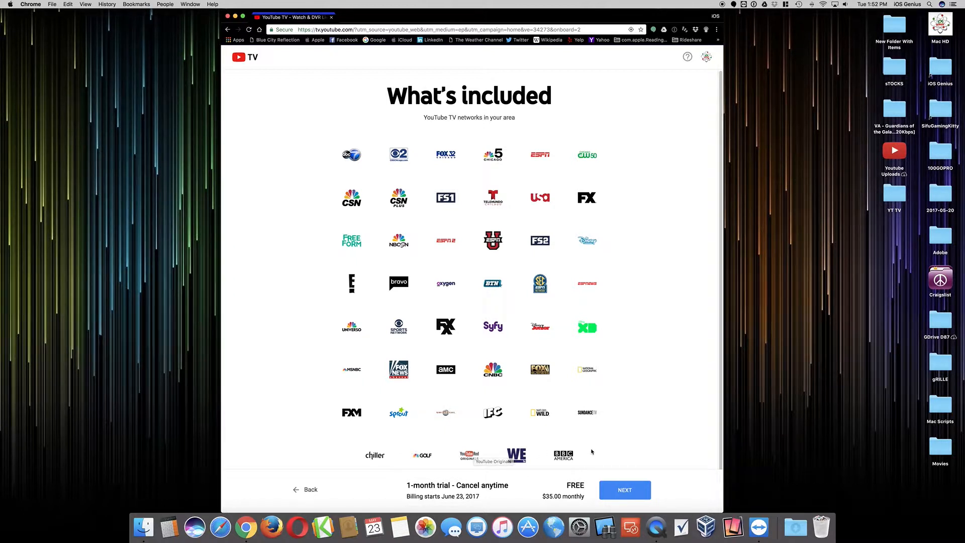
mouse_move(468, 435)
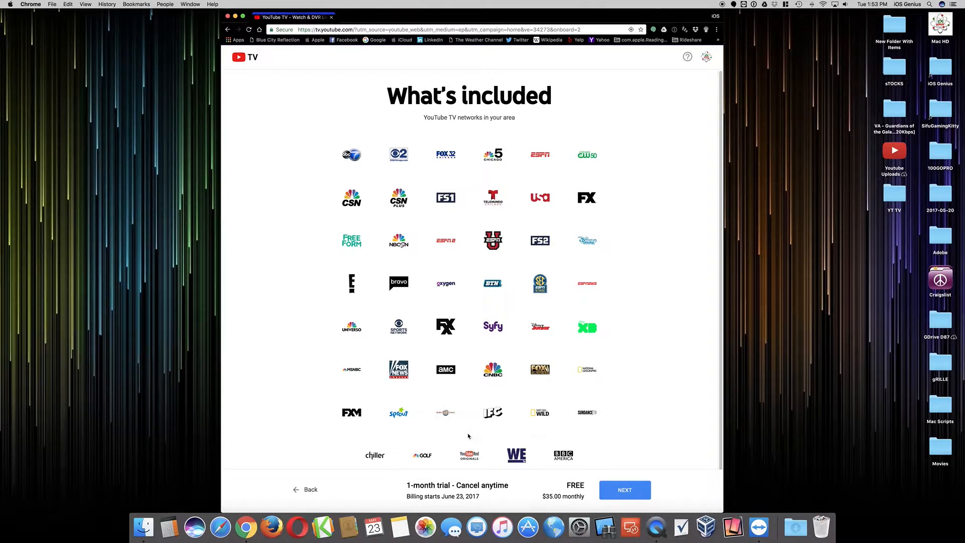
mouse_move(375, 399)
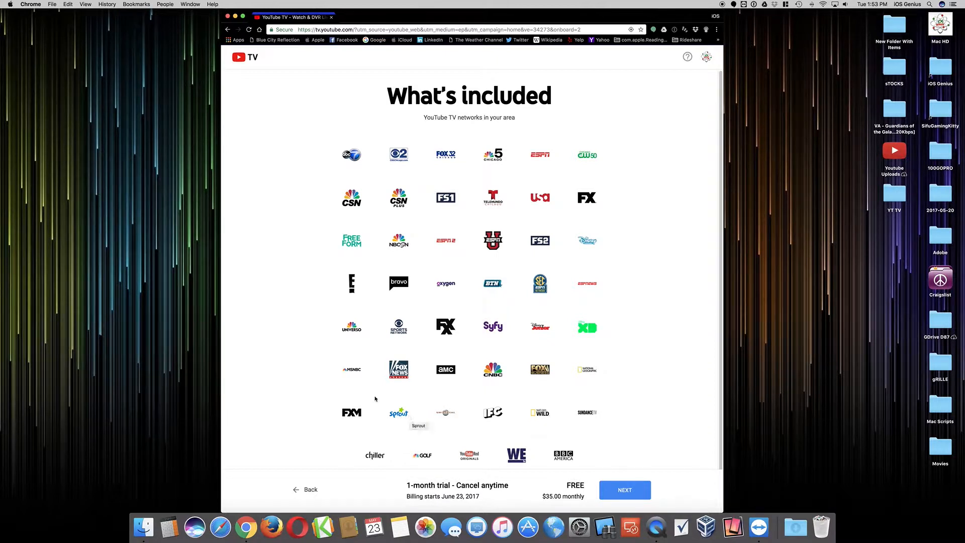
mouse_move(418, 404)
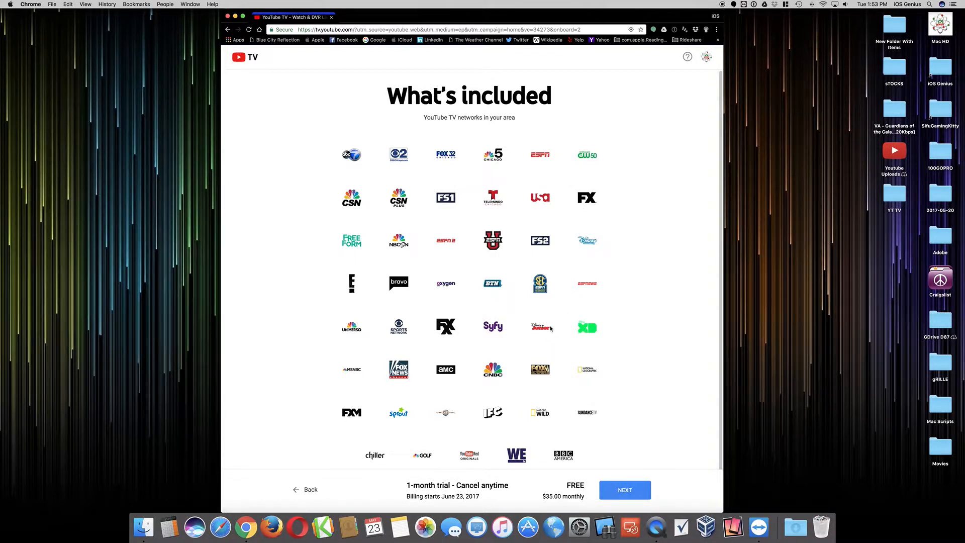
mouse_move(561, 331)
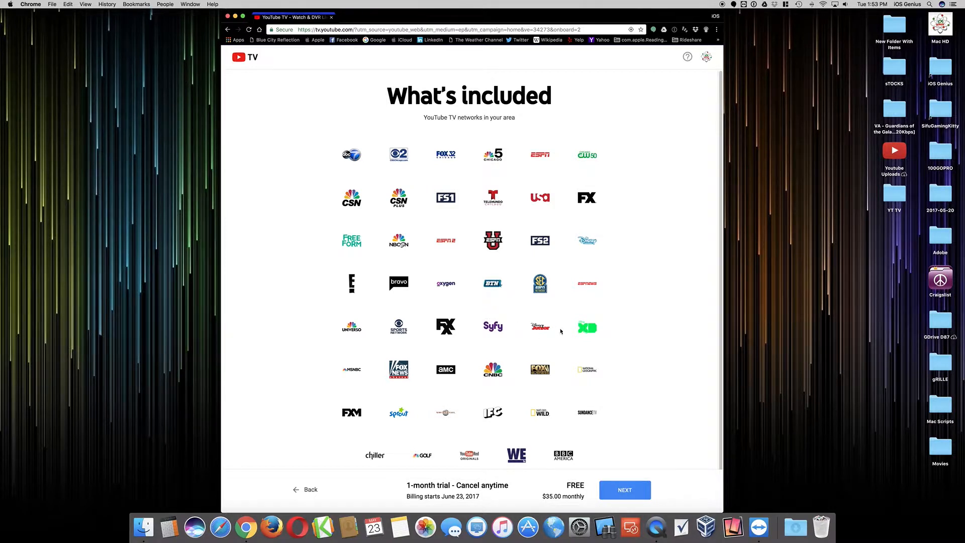
mouse_move(580, 248)
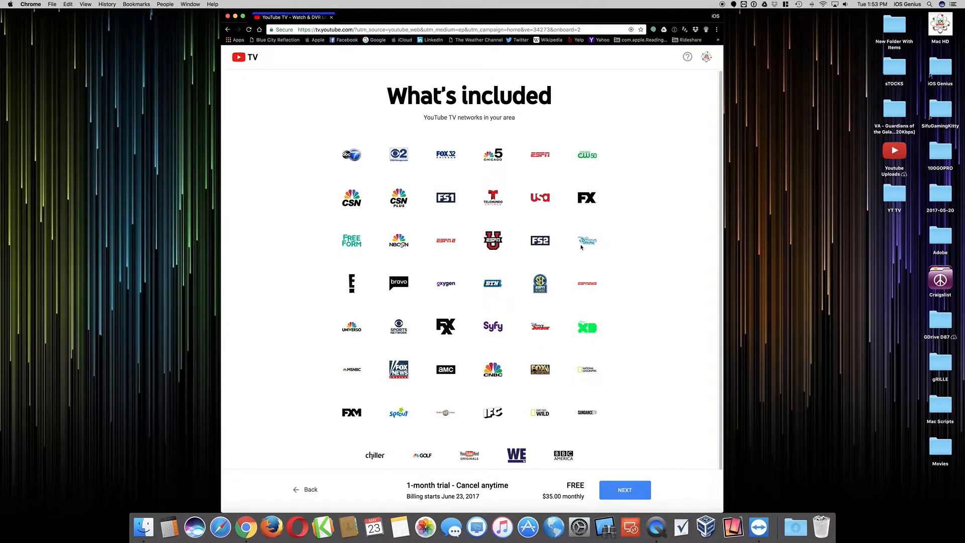
mouse_move(588, 244)
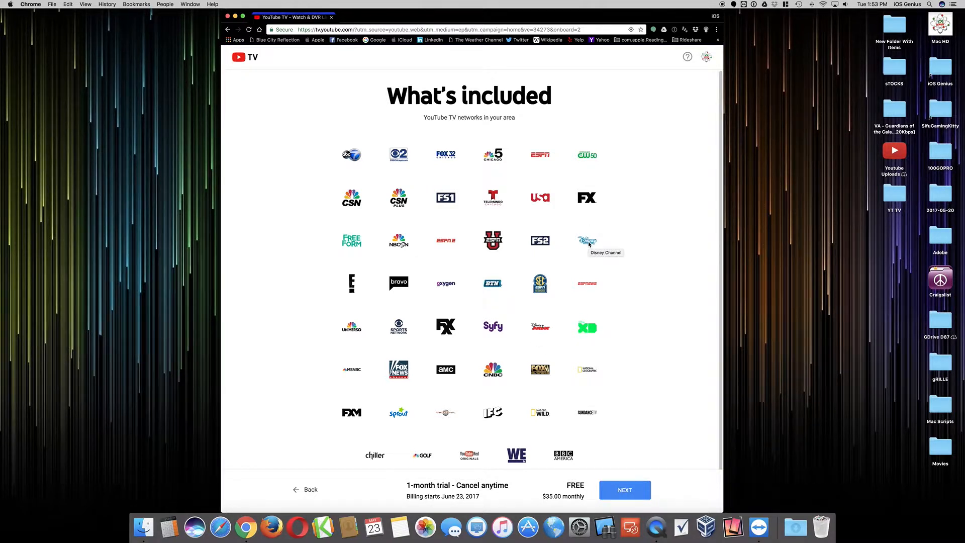
mouse_move(445, 330)
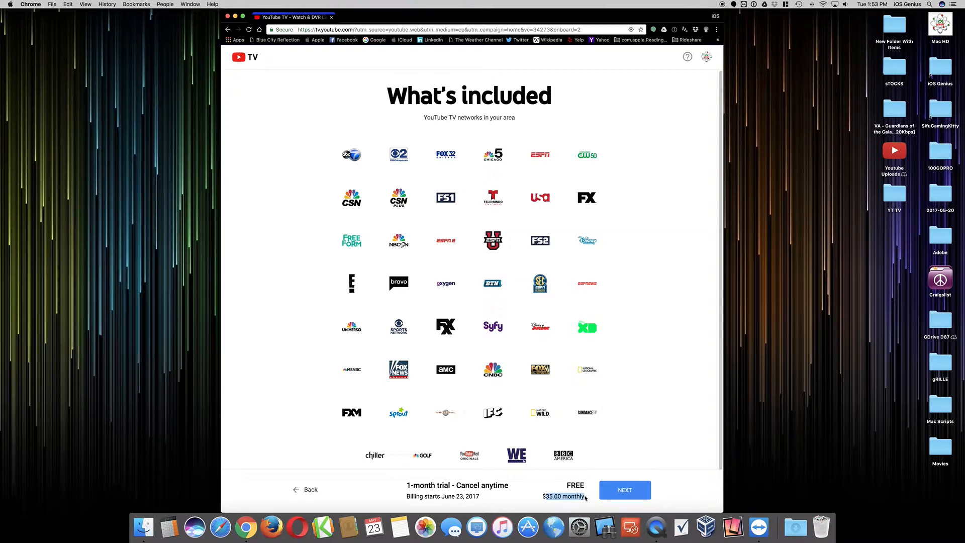
mouse_move(574, 495)
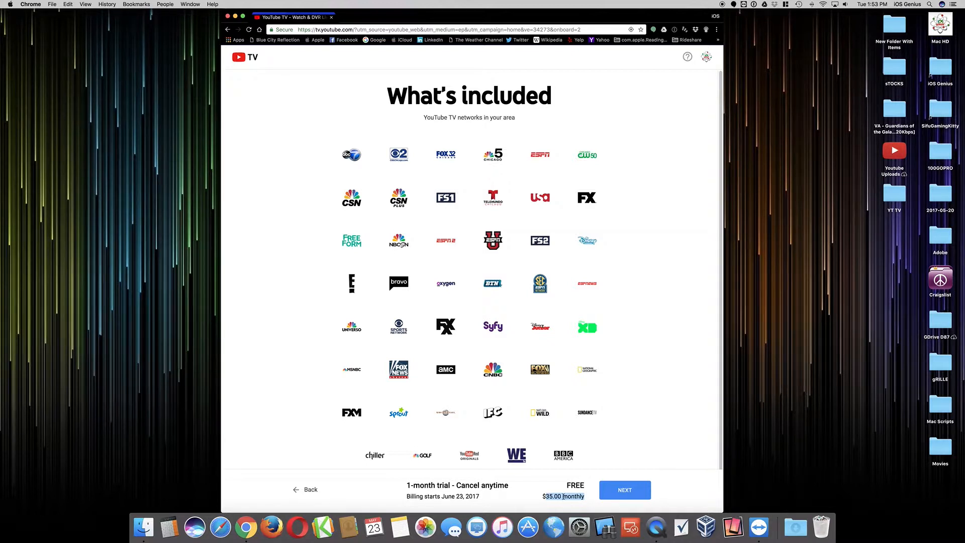
- Continue past the 'What's included' network list
left_click(625, 489)
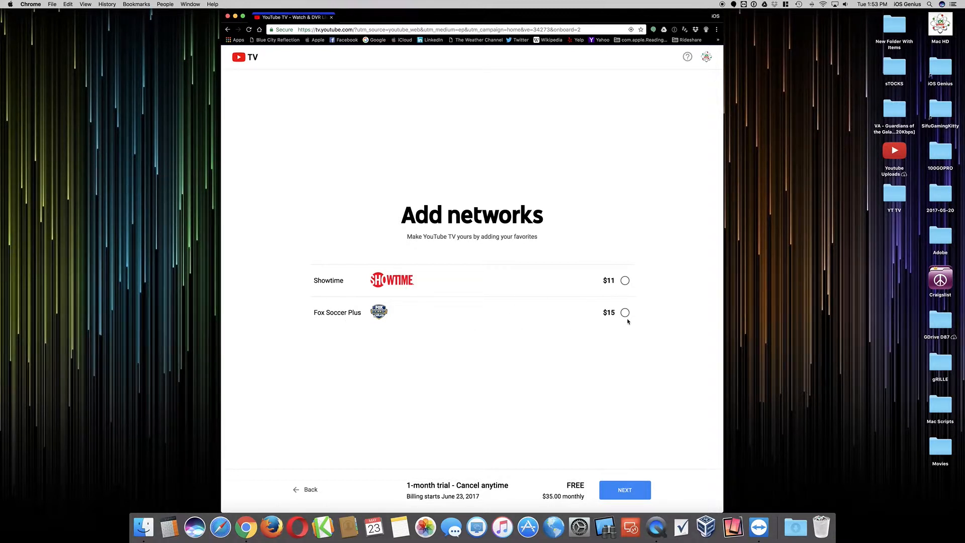
mouse_move(415, 271)
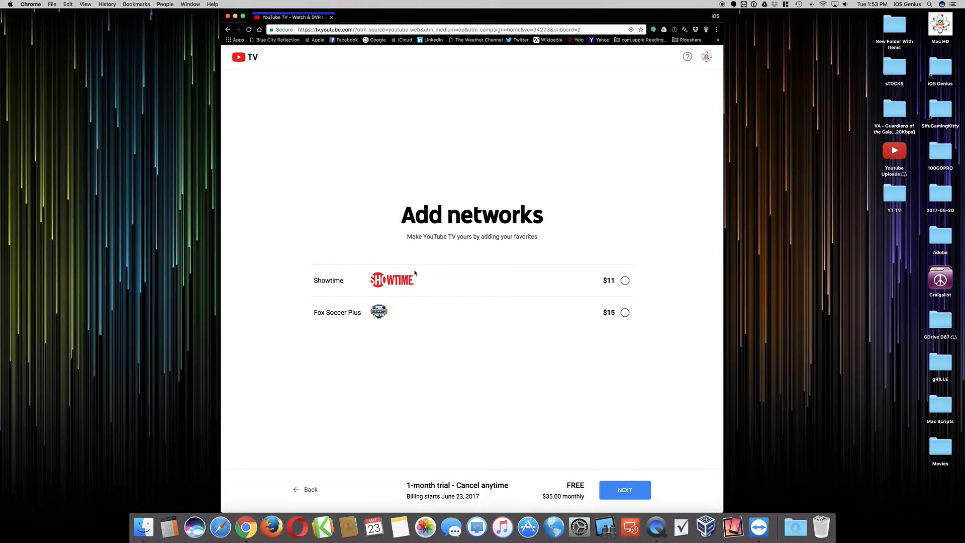
mouse_move(381, 284)
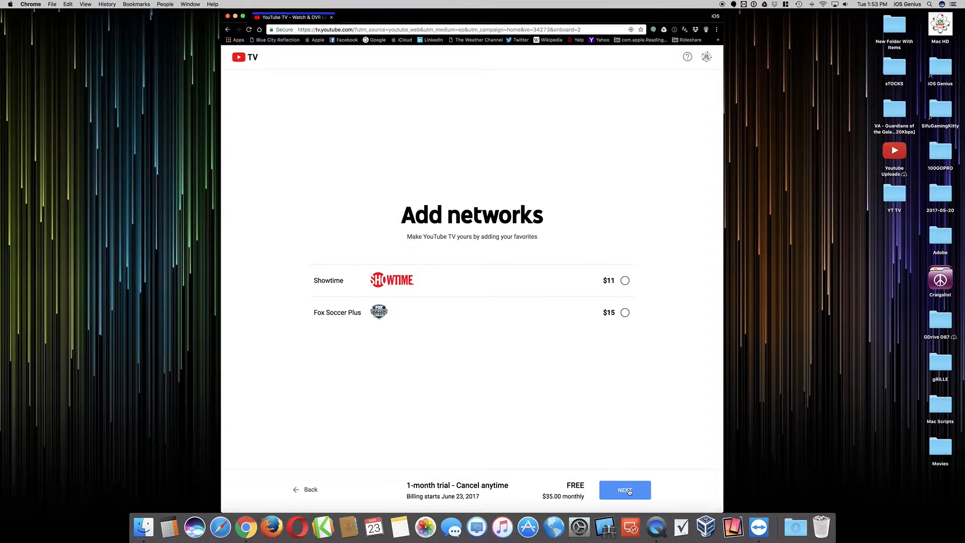
- Skip the Showtime and Fox Soccer Plus add-ons and finish sign-up
left_click(624, 490)
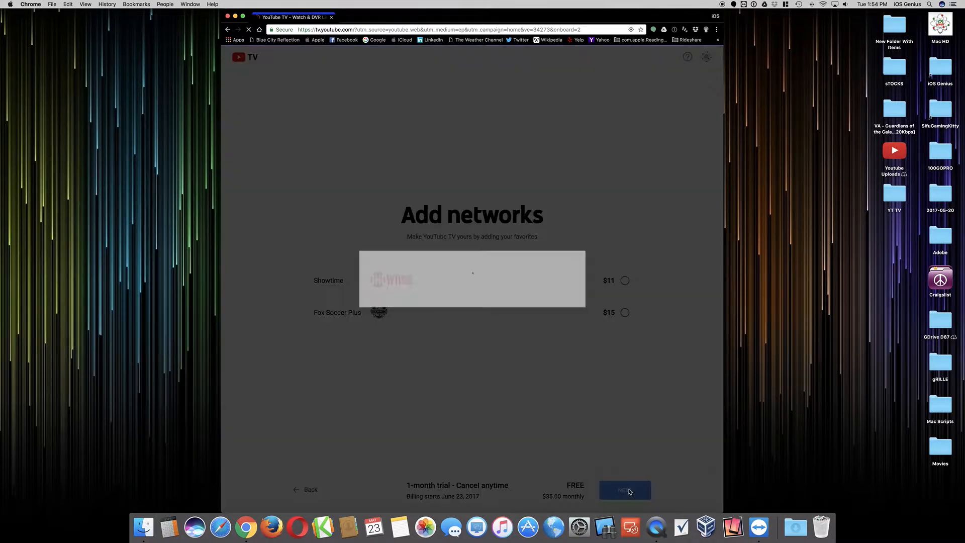
left_click(624, 490)
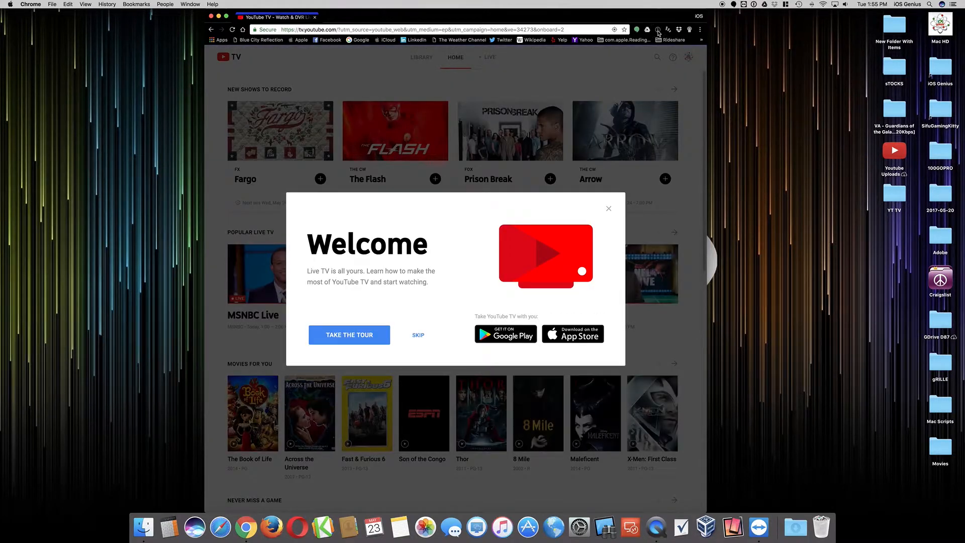
left_click(655, 28)
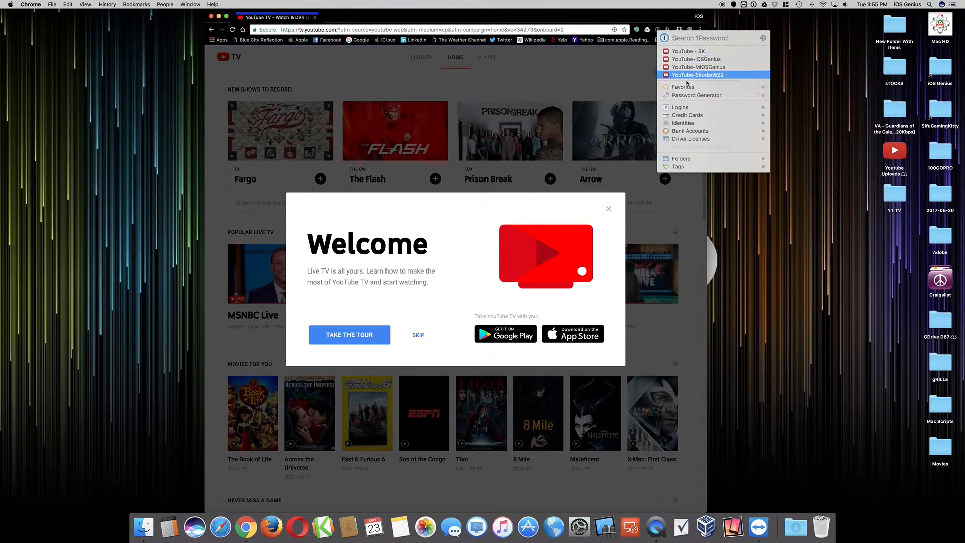
mouse_move(677, 125)
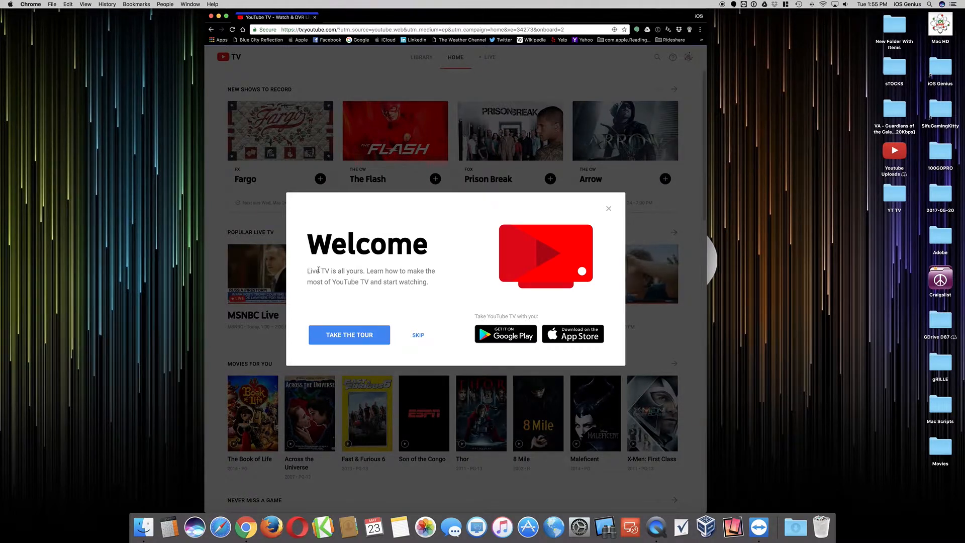
mouse_move(435, 281)
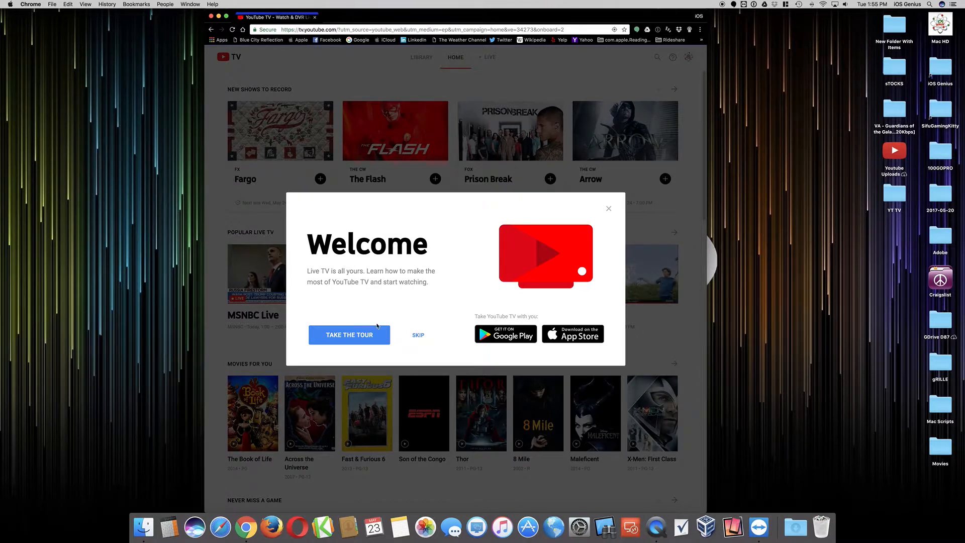
mouse_move(512, 338)
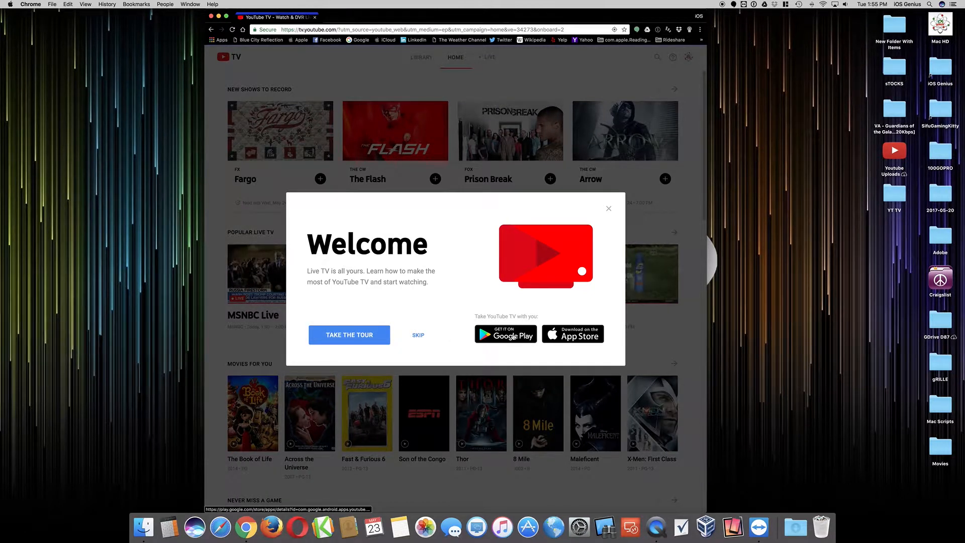
mouse_move(583, 338)
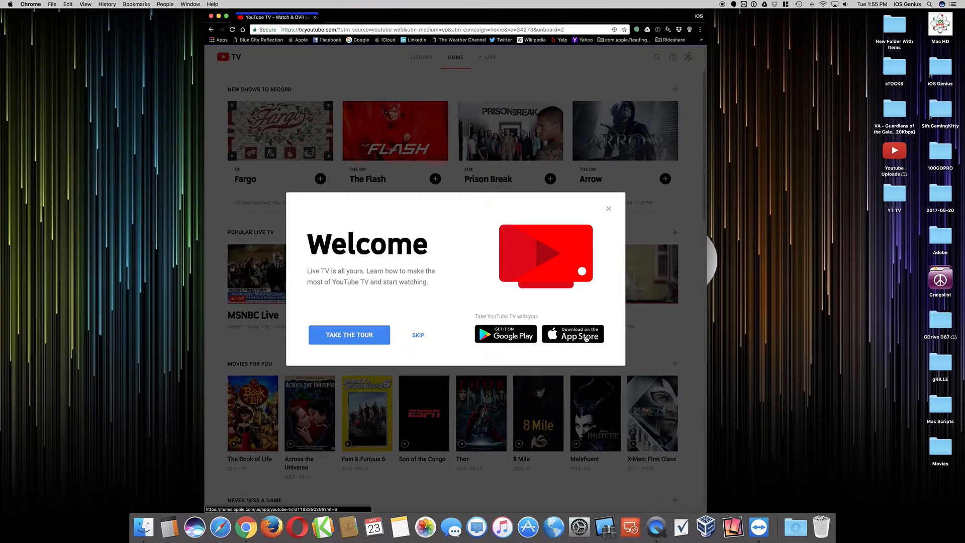
mouse_move(516, 264)
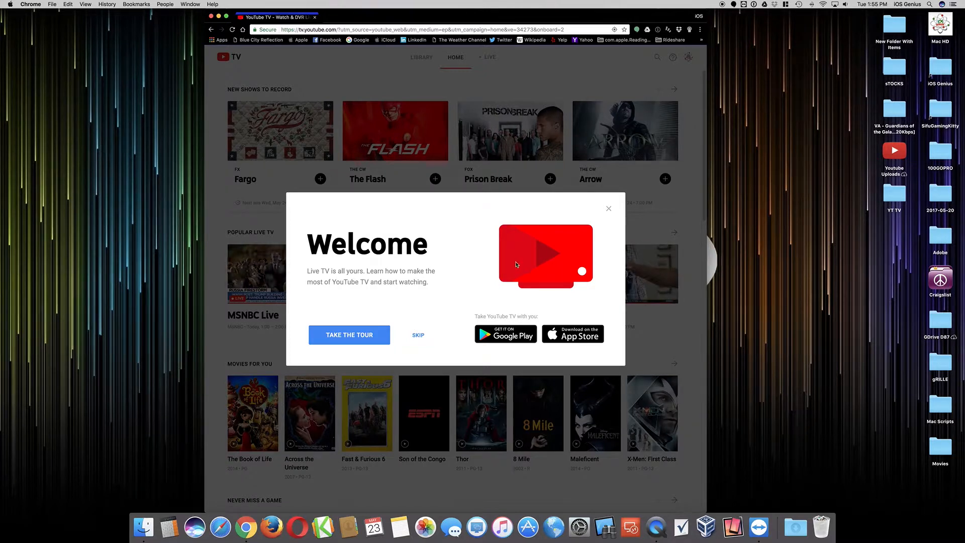
mouse_move(482, 215)
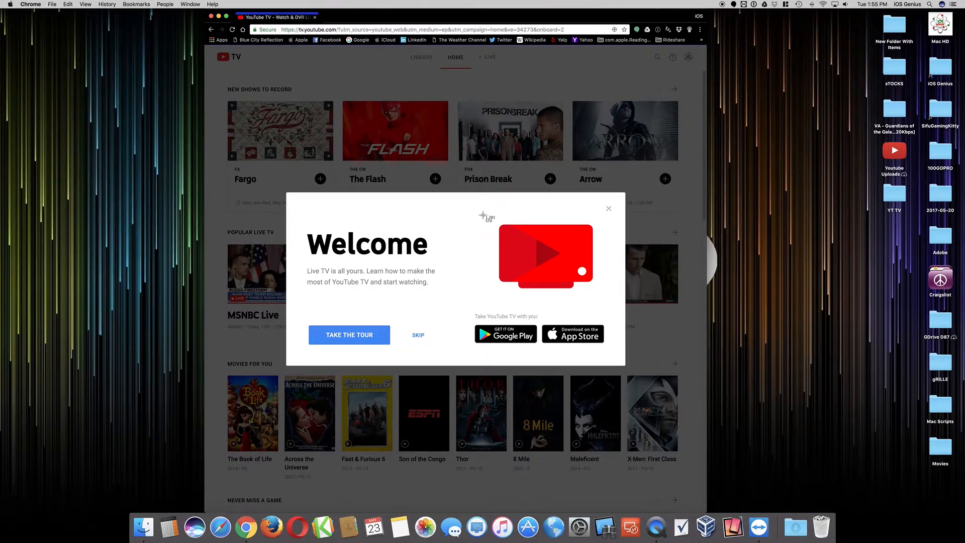
mouse_move(601, 303)
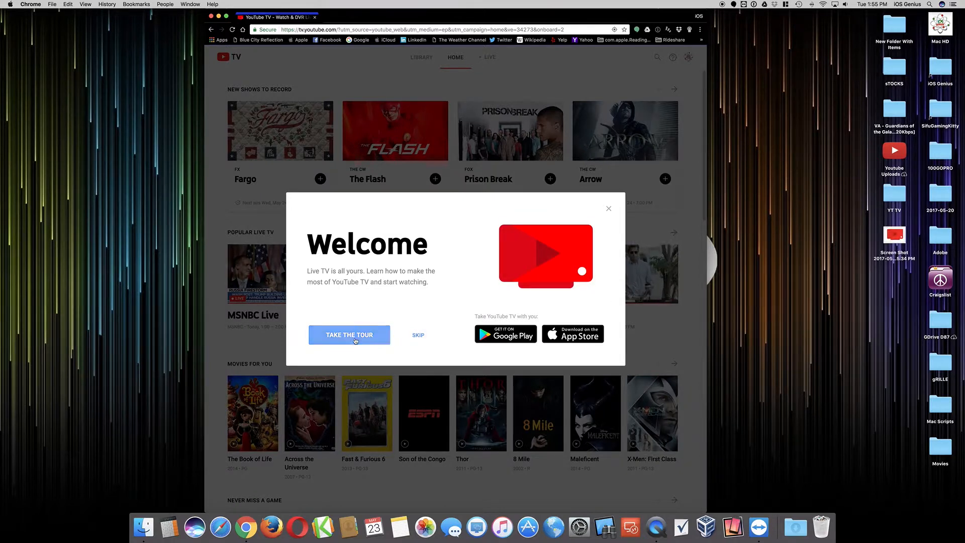
- Start the guided tour and advance through the Live tip to Home
left_click(348, 335)
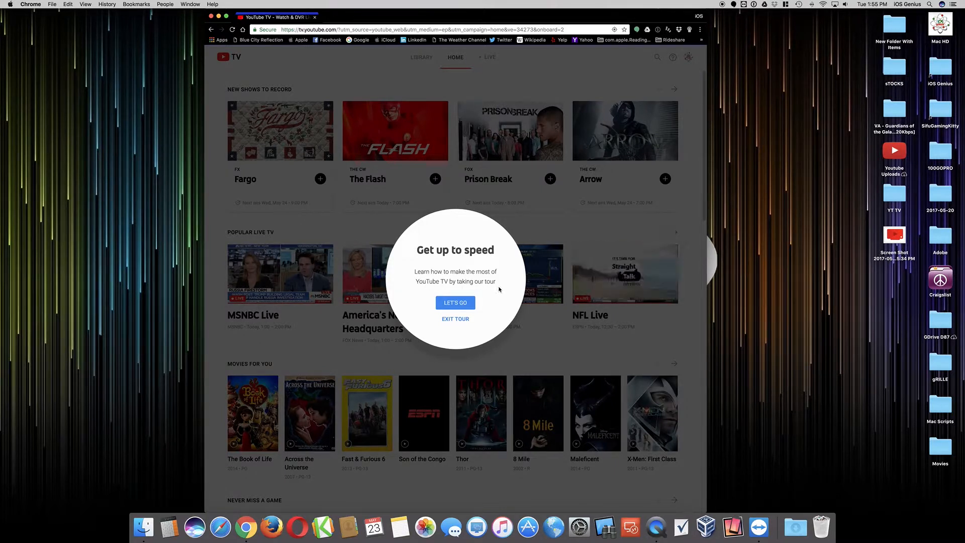
left_click(455, 318)
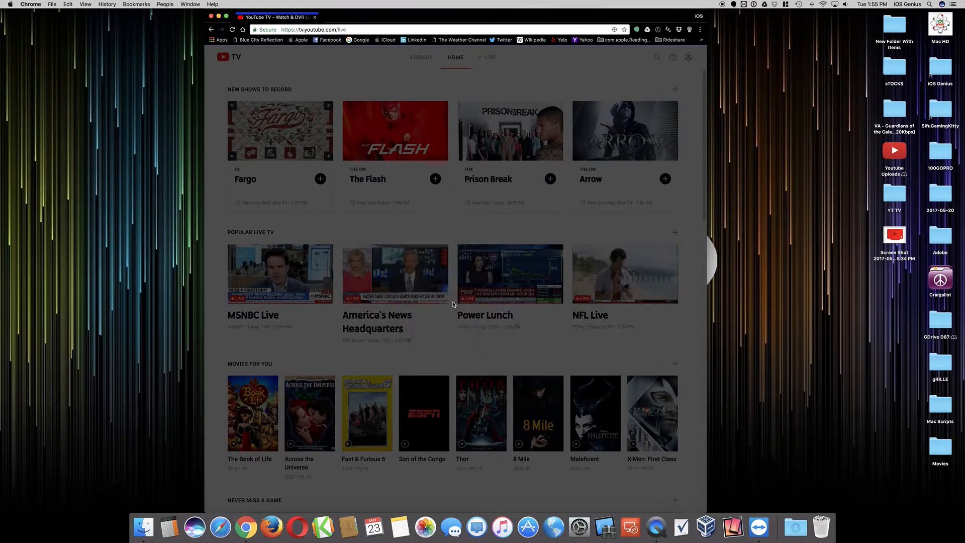
left_click(489, 57)
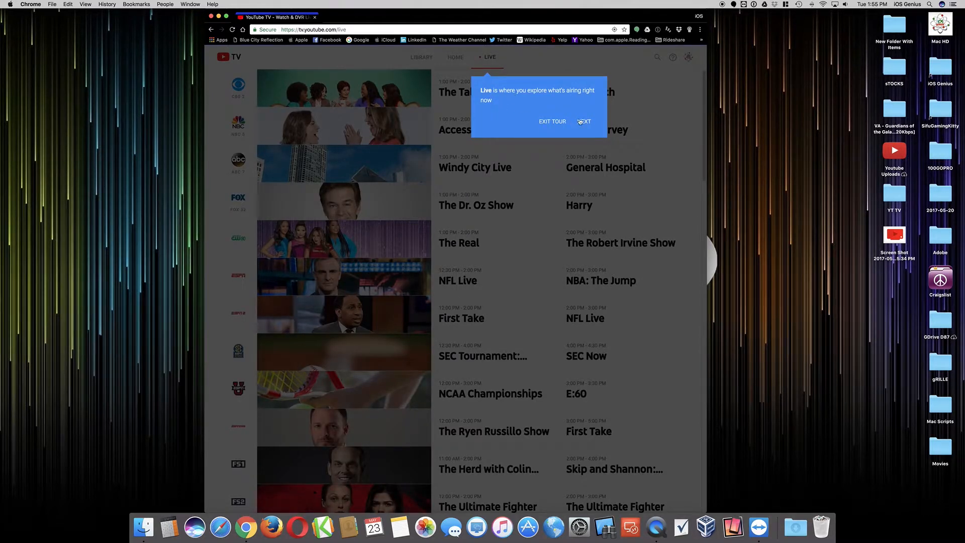
left_click(585, 121)
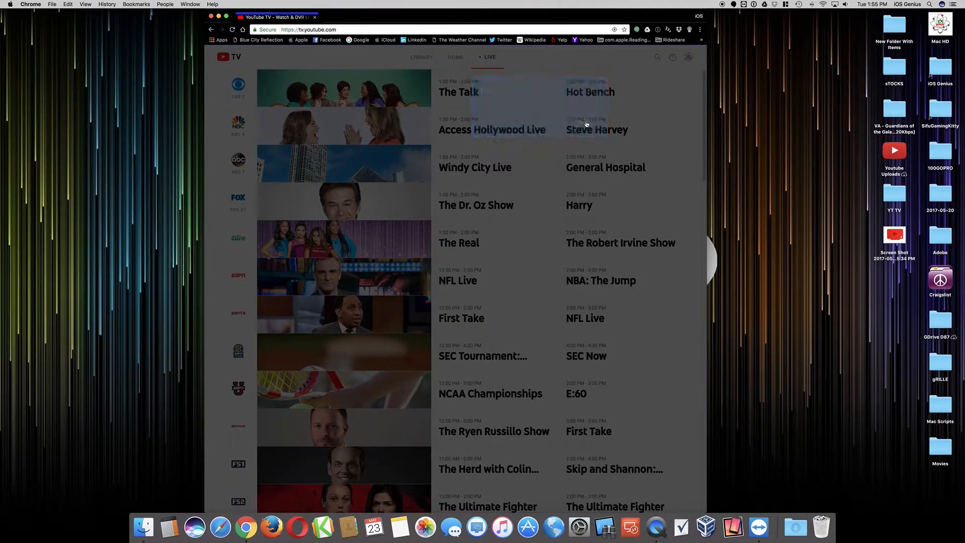
left_click(455, 56)
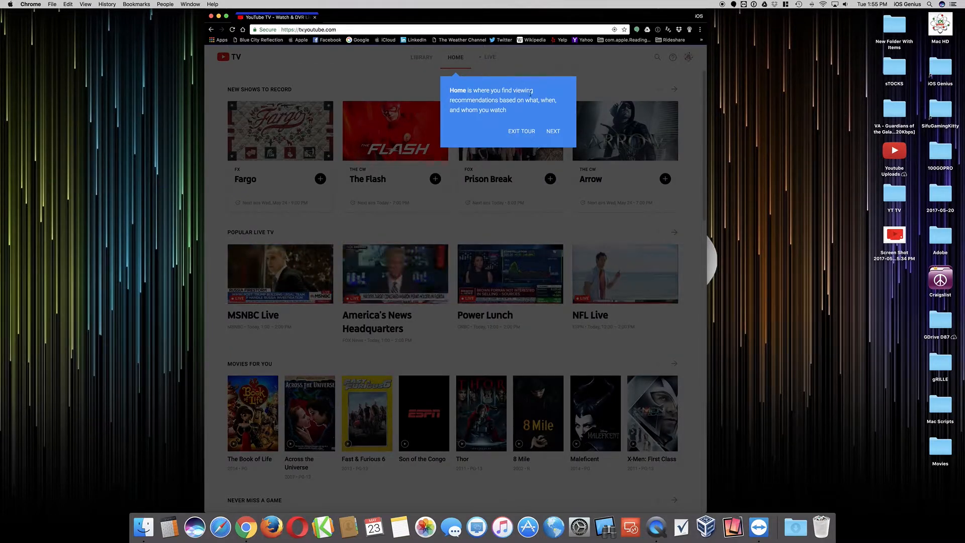
mouse_move(540, 111)
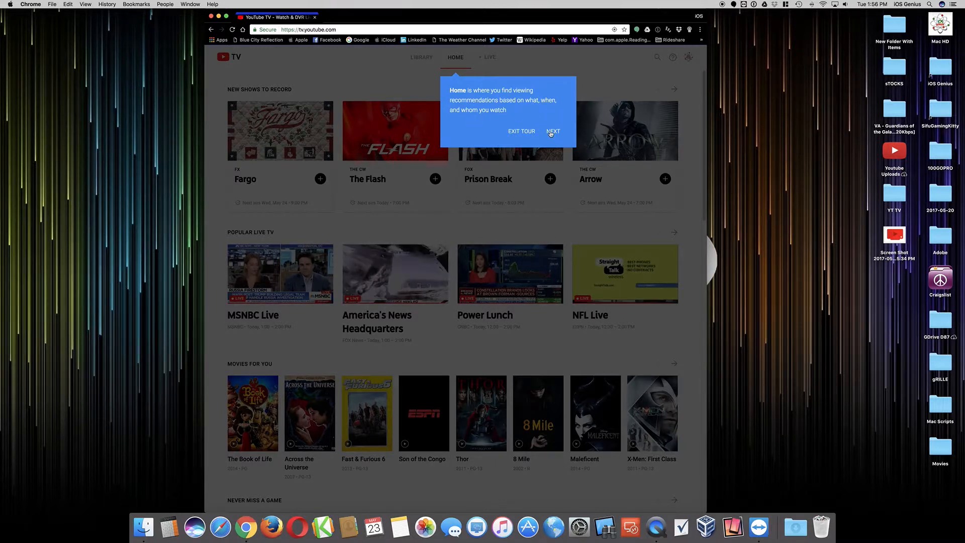
- Advance through the Home, Library, Search, help and account tips to 'You're ready'
left_click(553, 131)
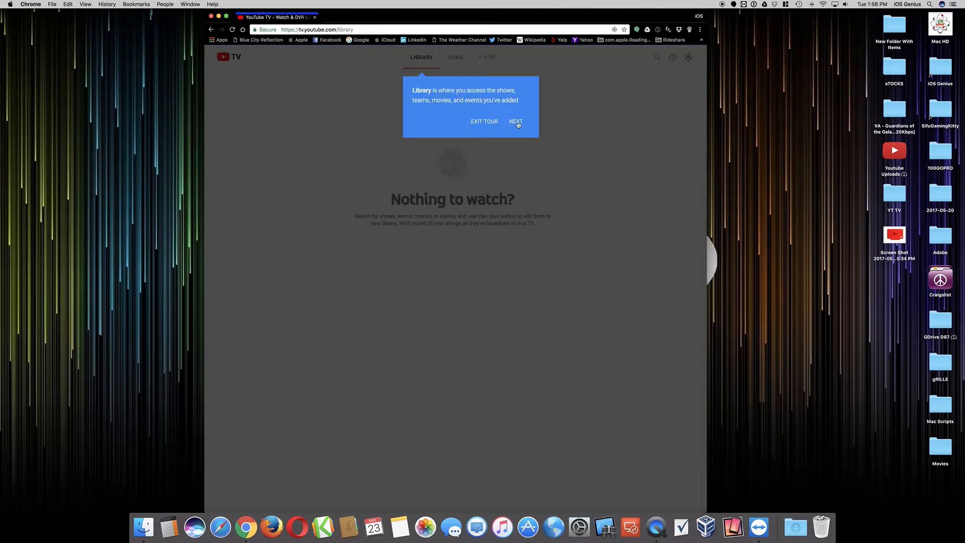
left_click(516, 122)
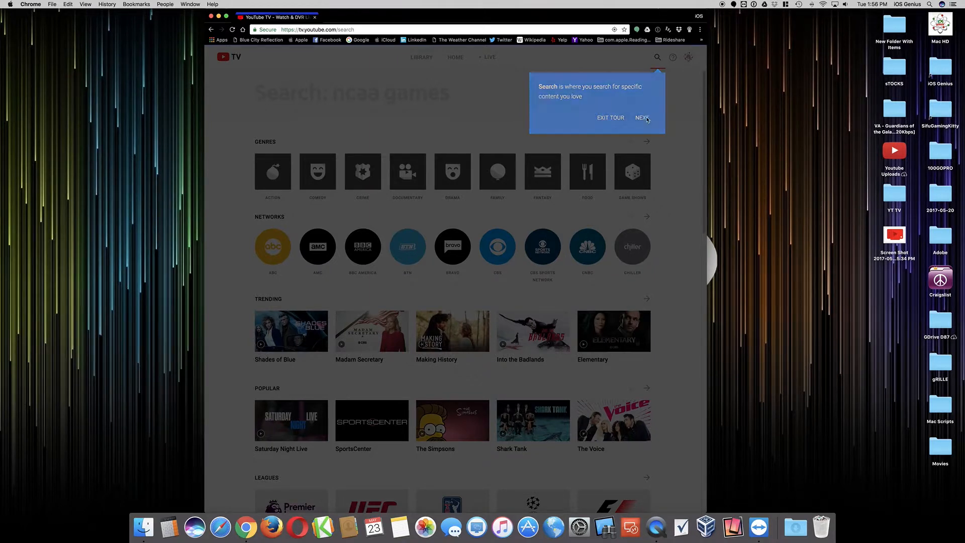
left_click(643, 118)
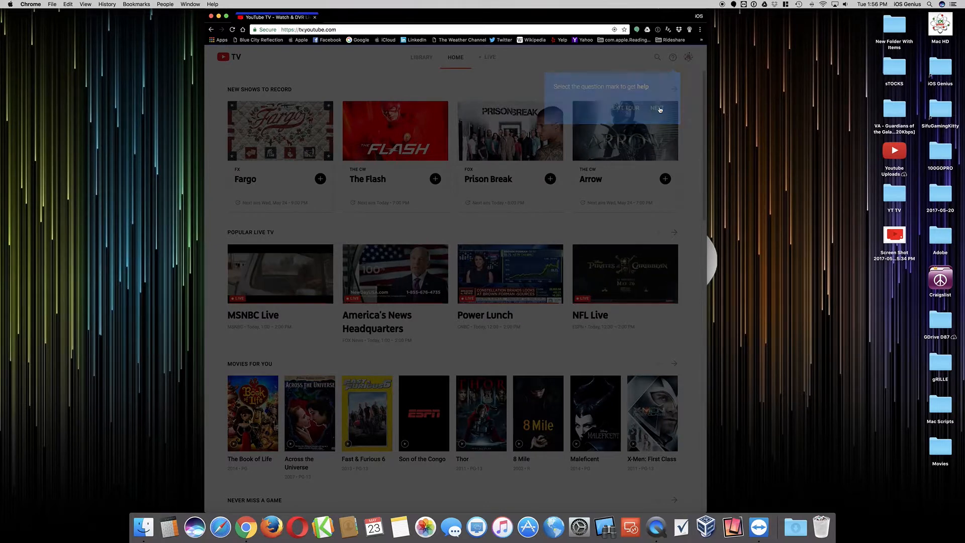
left_click(657, 108)
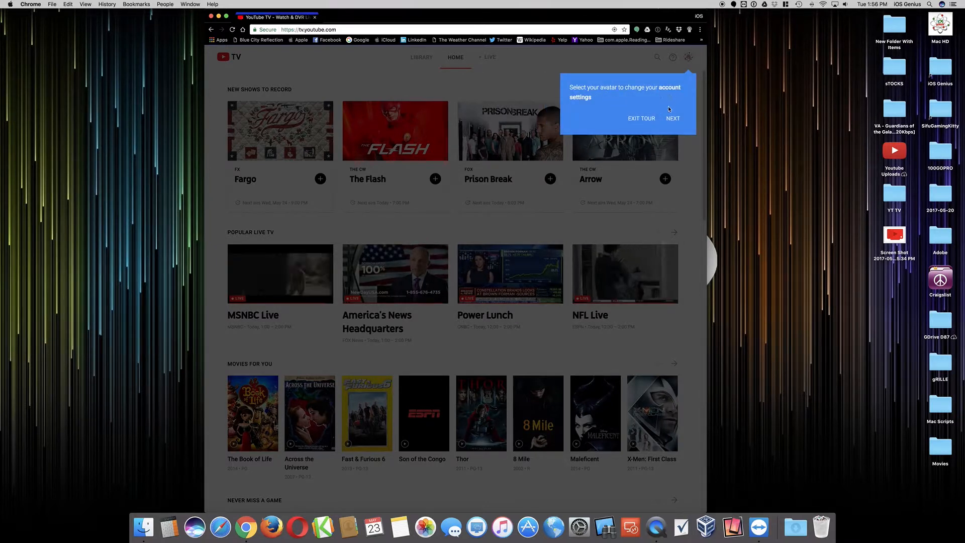
left_click(673, 118)
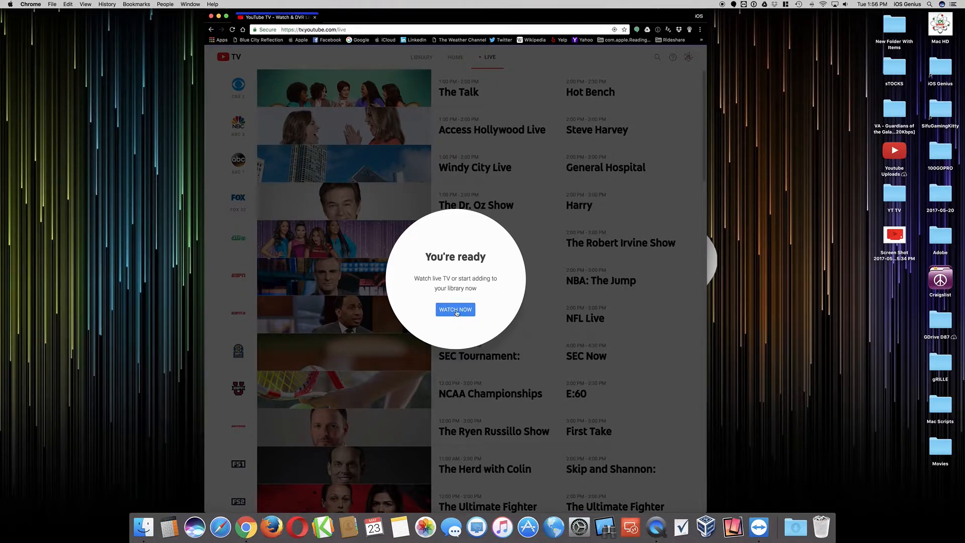
- Dismiss the tour with Watch Now and scroll down through the live channel guide
left_click(455, 309)
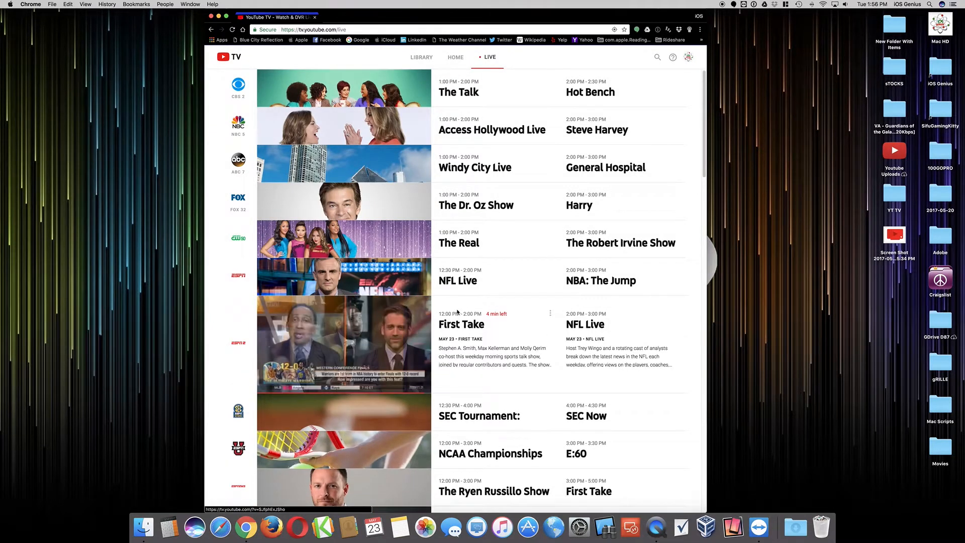
scroll("down", 3)
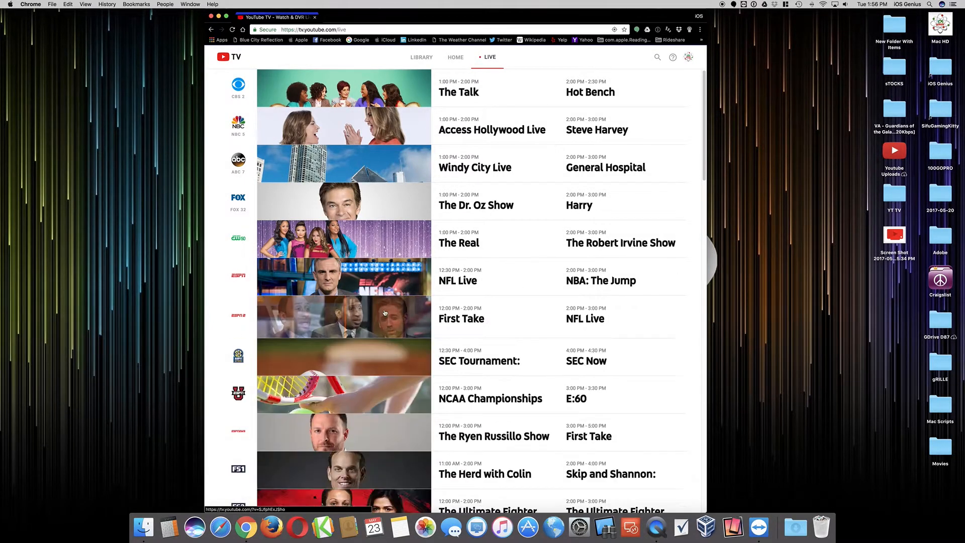
scroll("down", 3)
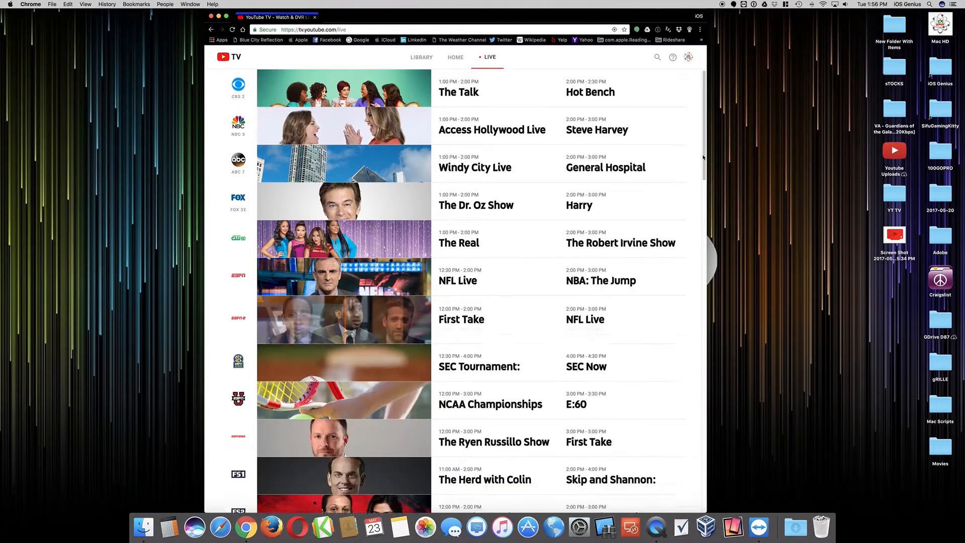
scroll("down", 3)
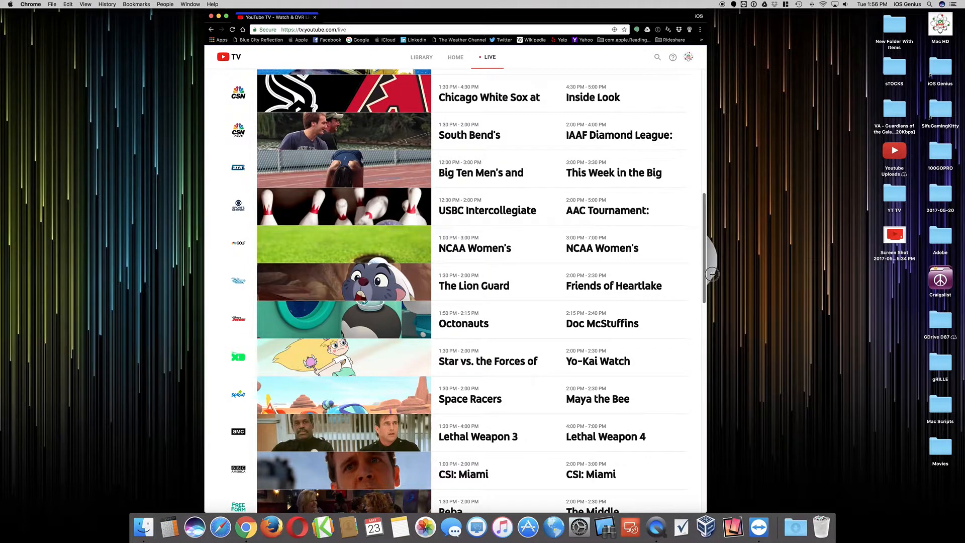
scroll("down", 3)
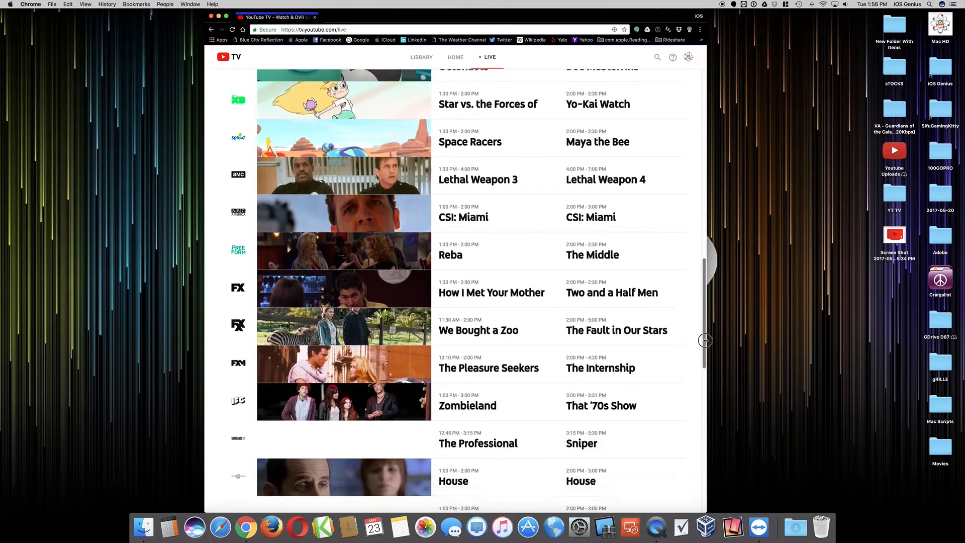
scroll("down", 3)
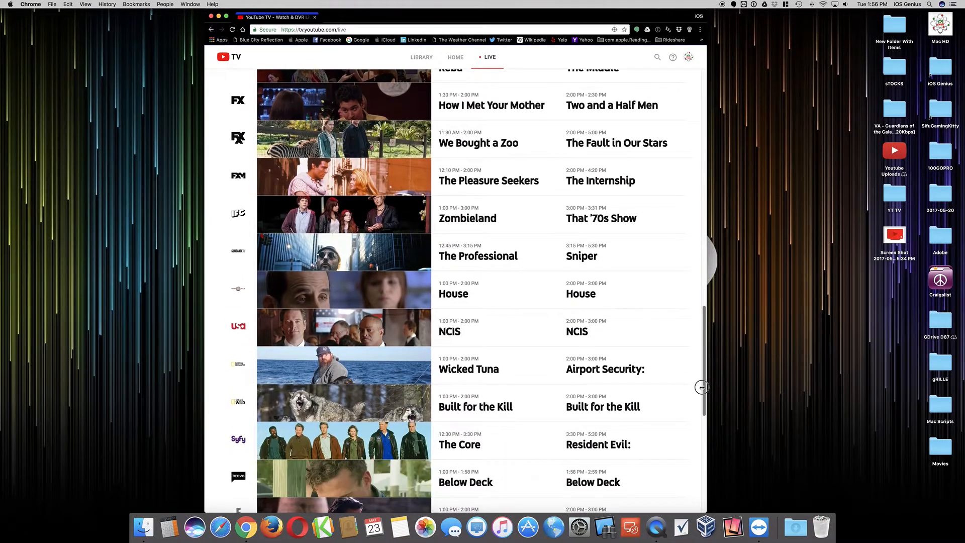
scroll("down", 3)
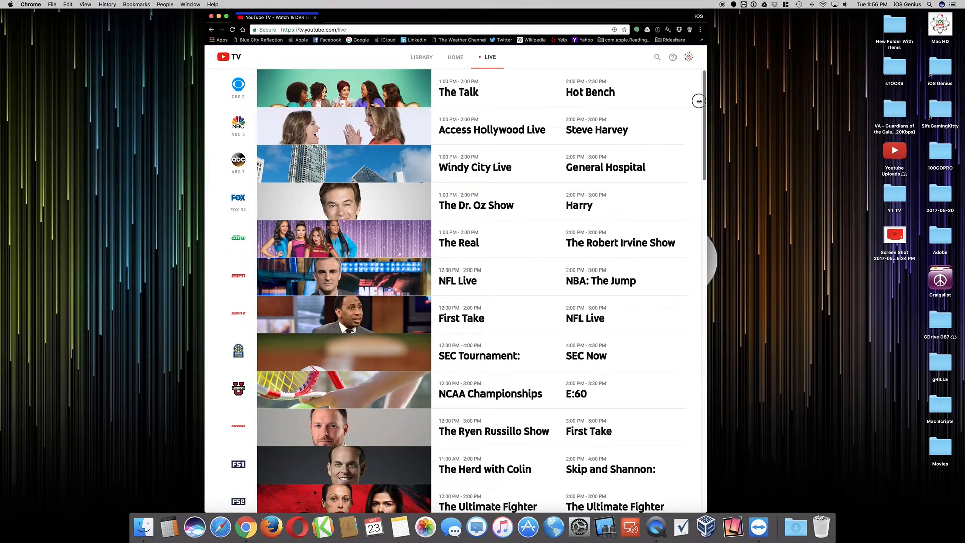
scroll("down", 3)
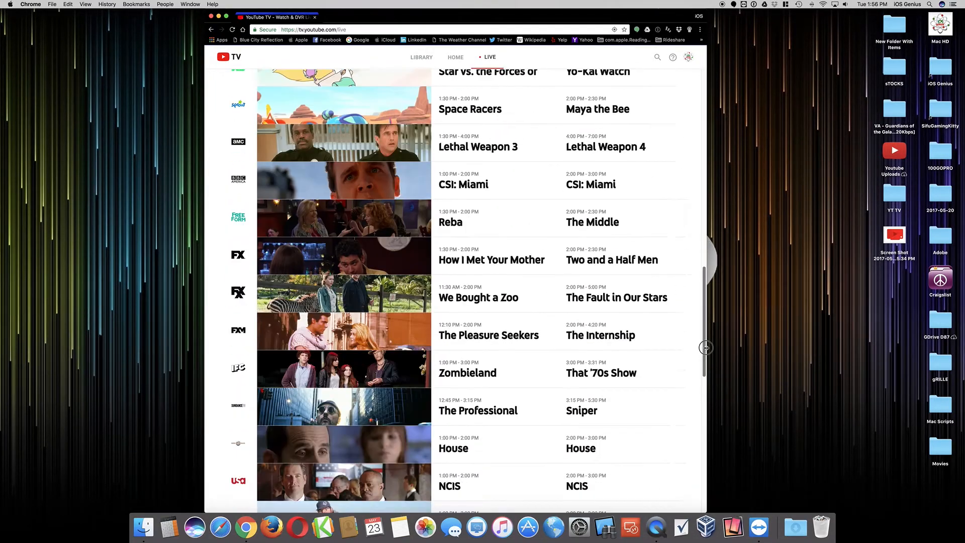
scroll("down", 3)
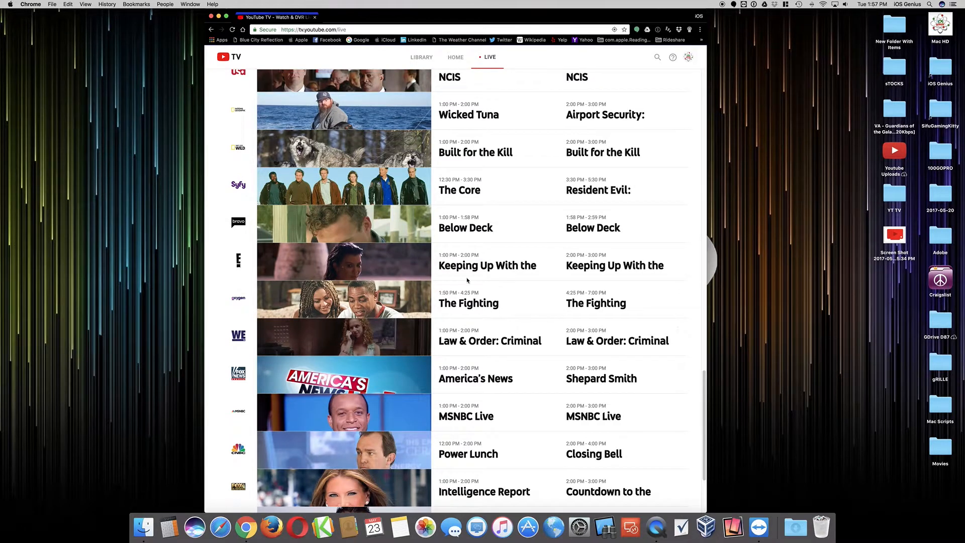
- Open the Keeping Up With the Kardashians listing details on the E! channel
left_click(488, 265)
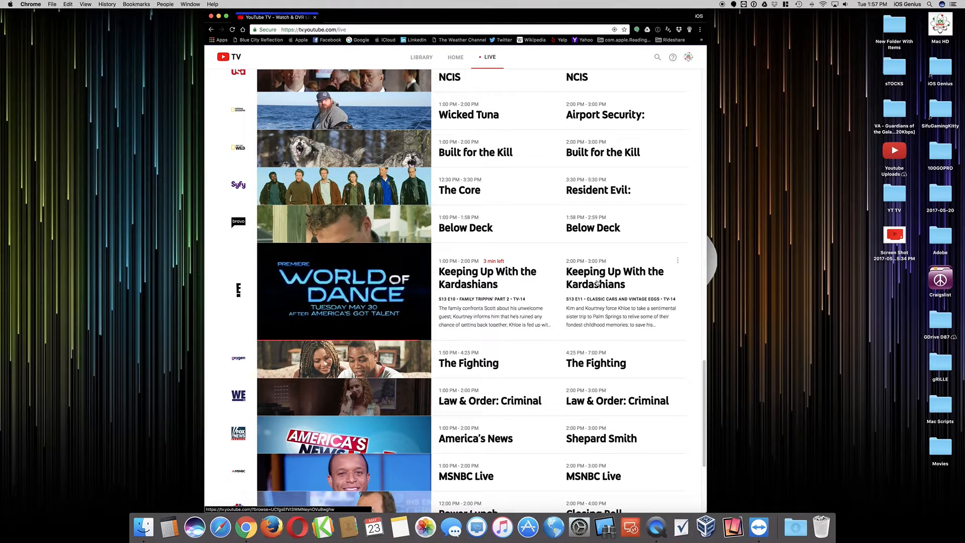
scroll("down", 3)
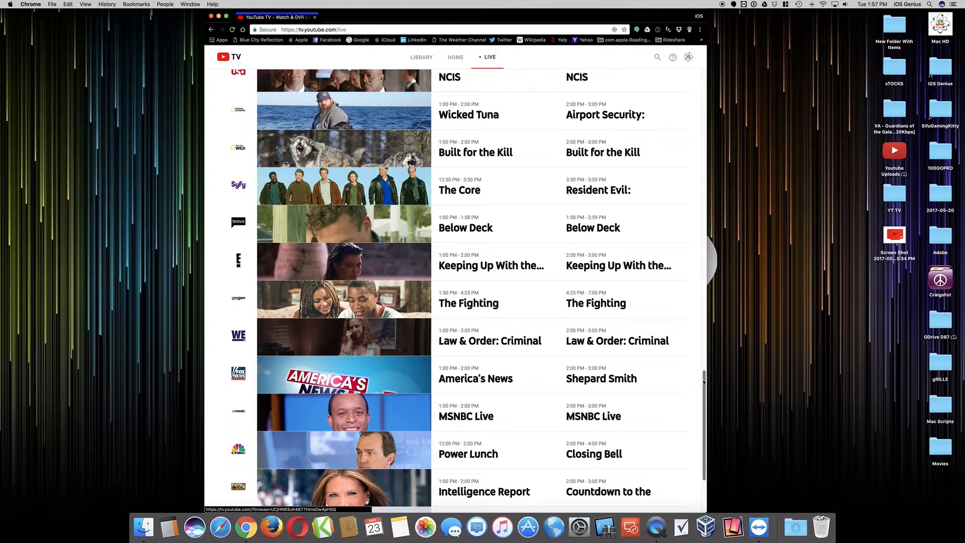
scroll("up", 3)
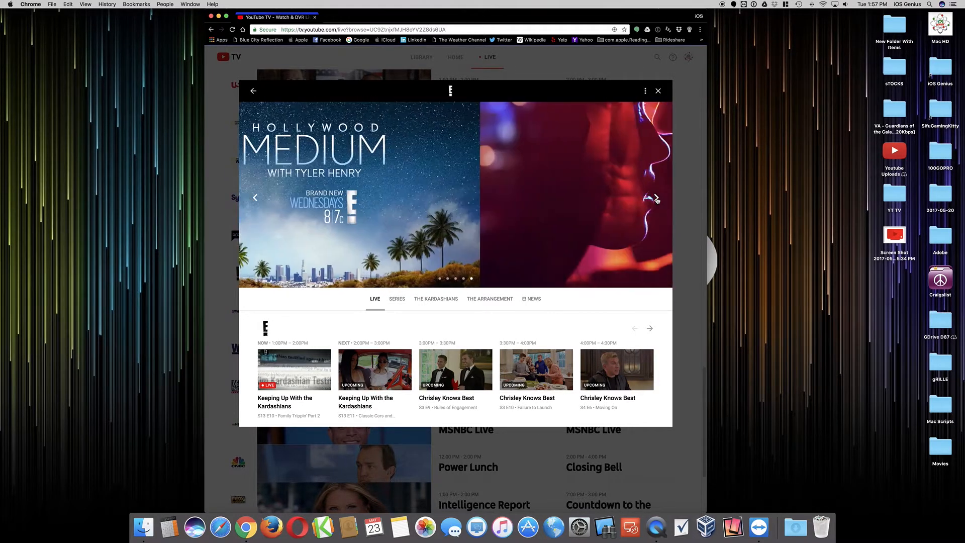
- Browse E!'s next featured show and later schedule through overnight, then close the channel page
left_click(656, 198)
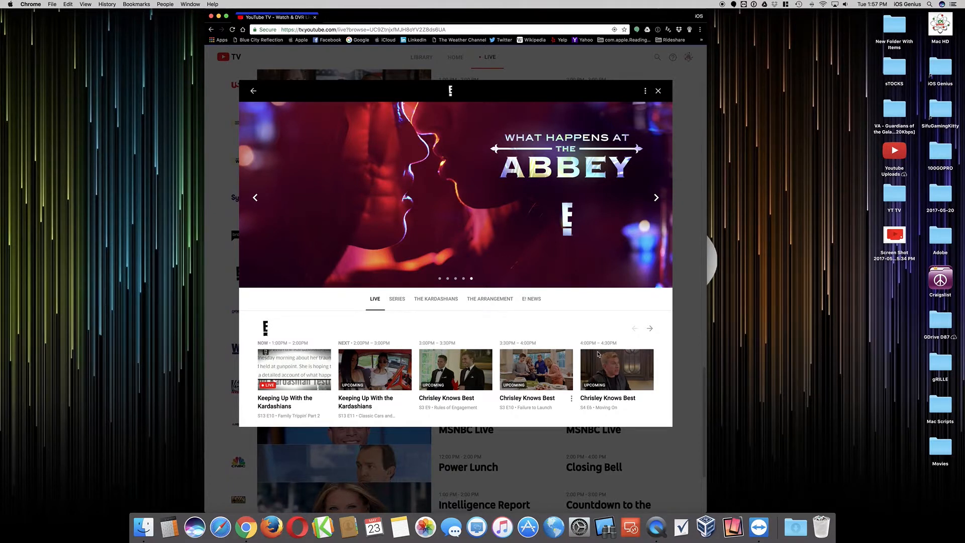
left_click(650, 328)
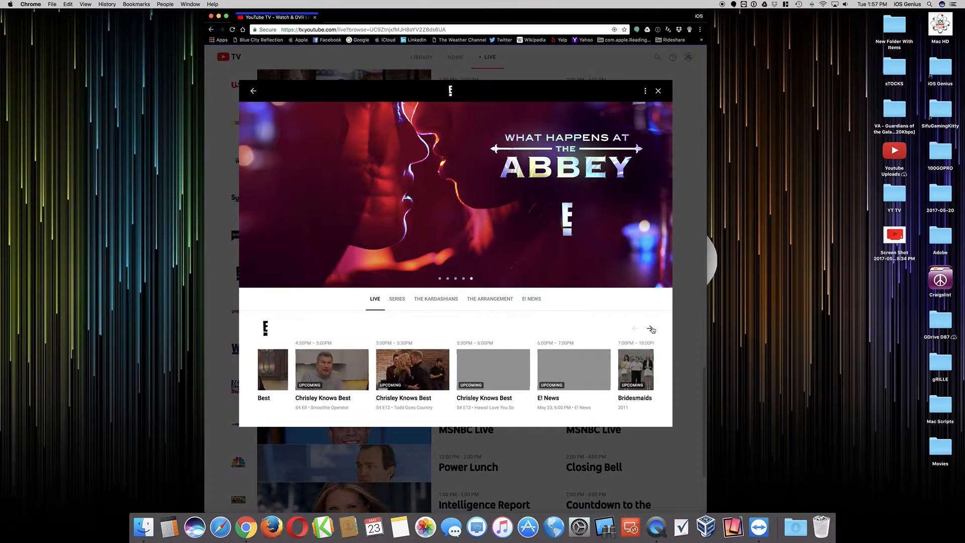
left_click(650, 329)
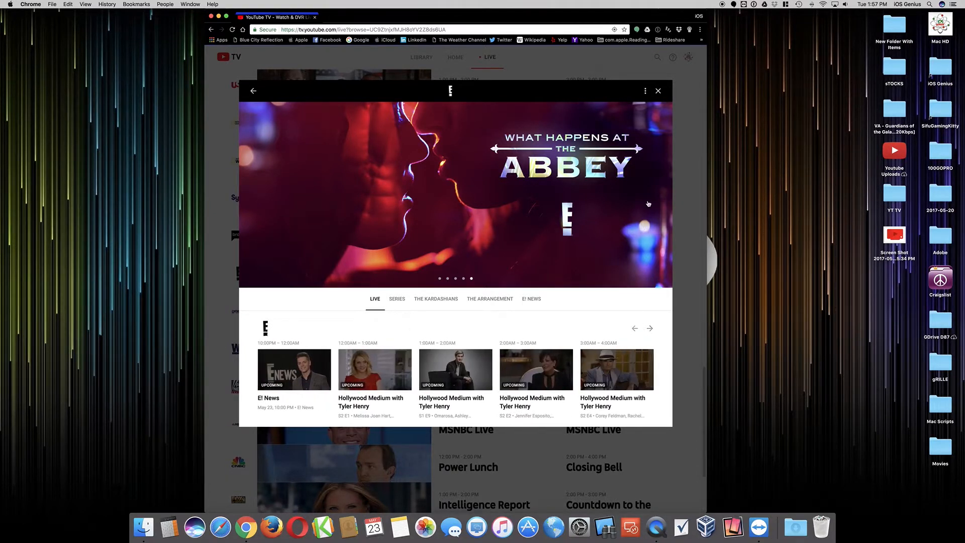
left_click(644, 91)
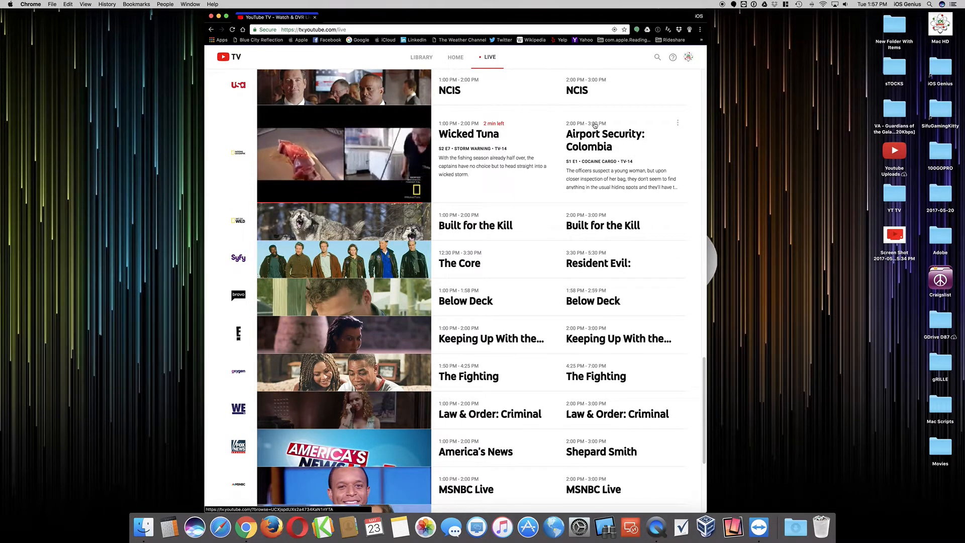
- Add Airport Security: Colombia to the library for recording, then close its show page
left_click(605, 139)
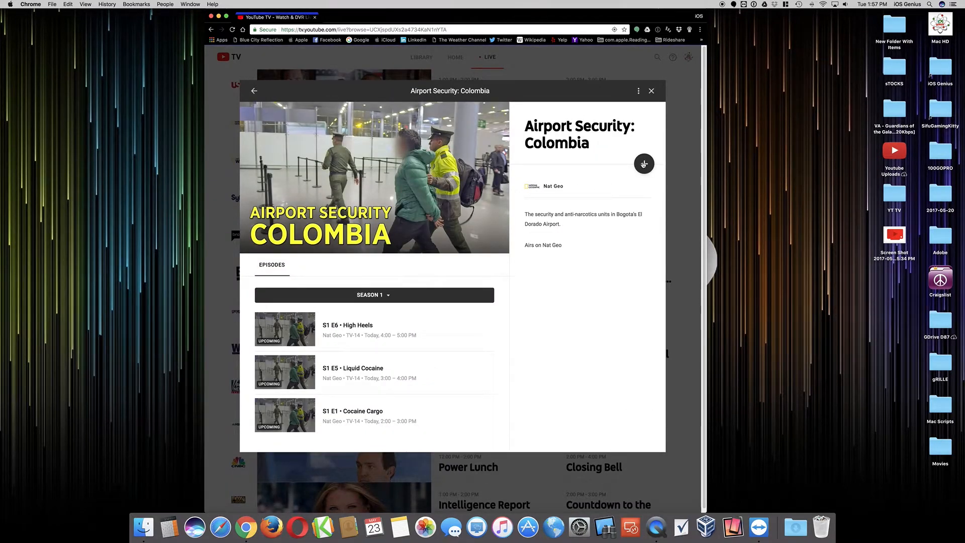
left_click(644, 164)
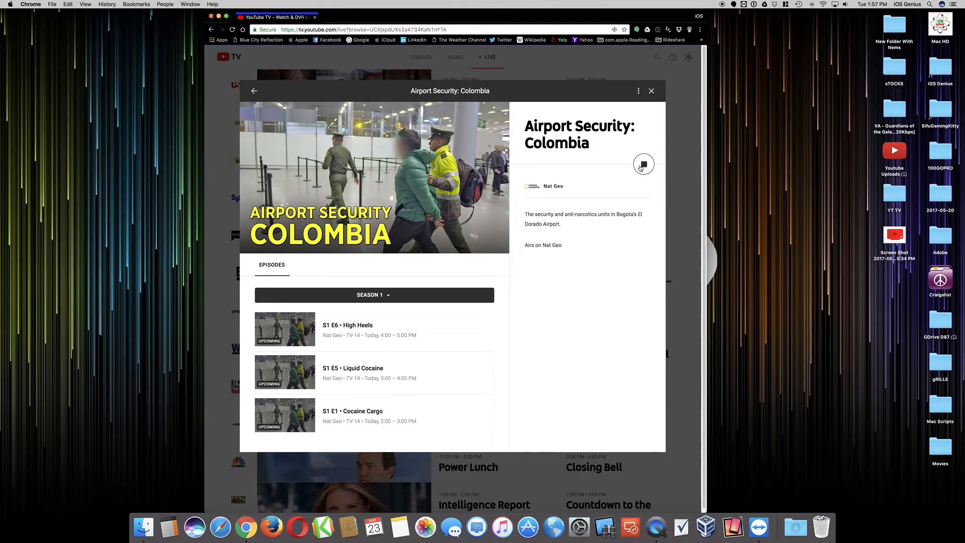
left_click(644, 164)
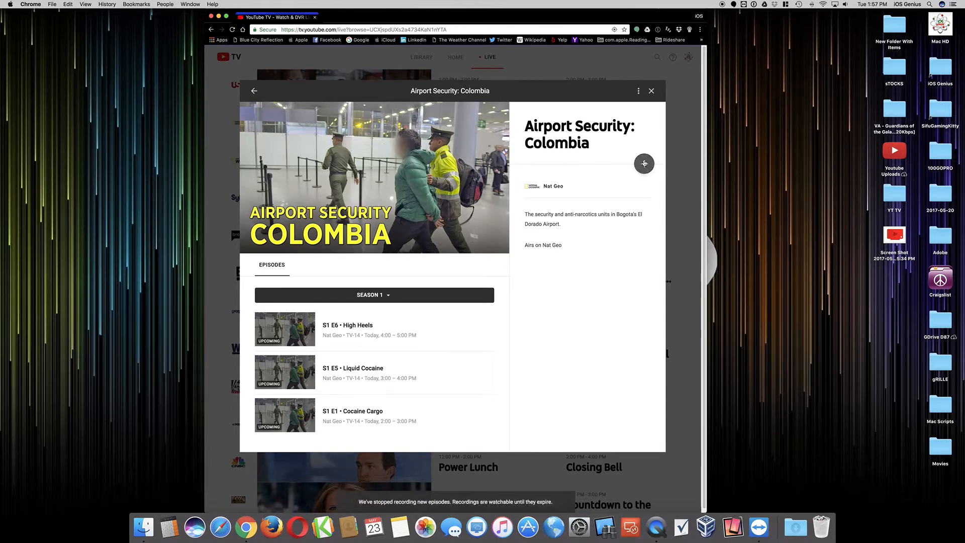
left_click(643, 164)
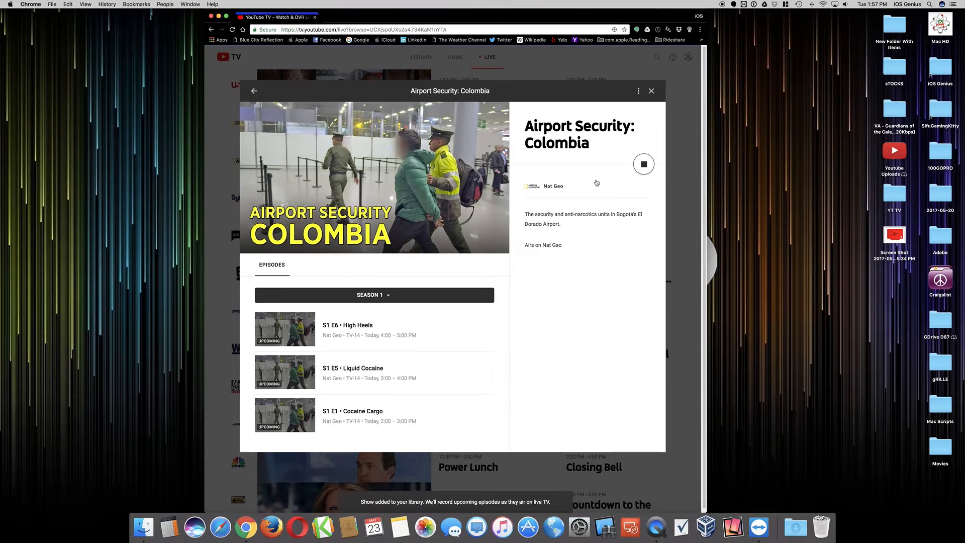
left_click(652, 91)
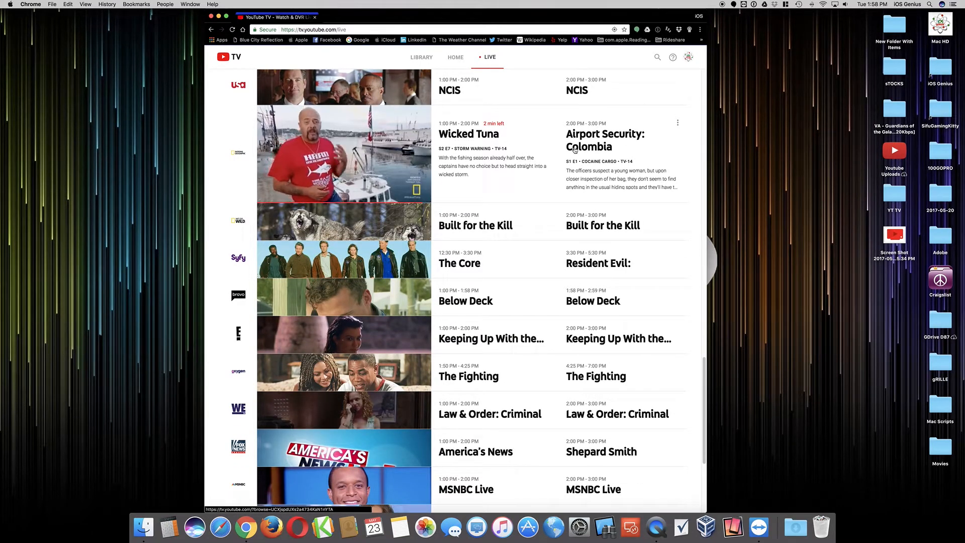
scroll("down", 3)
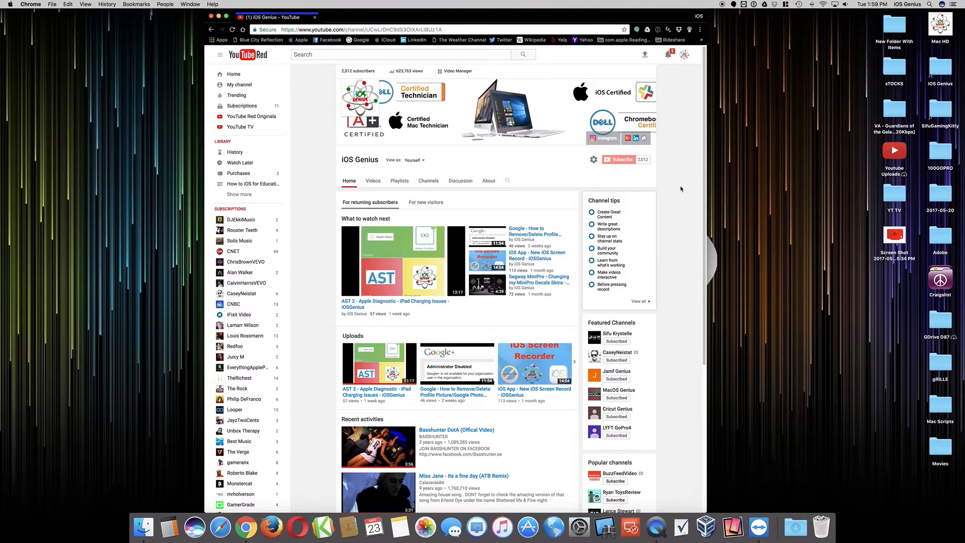
mouse_move(488, 258)
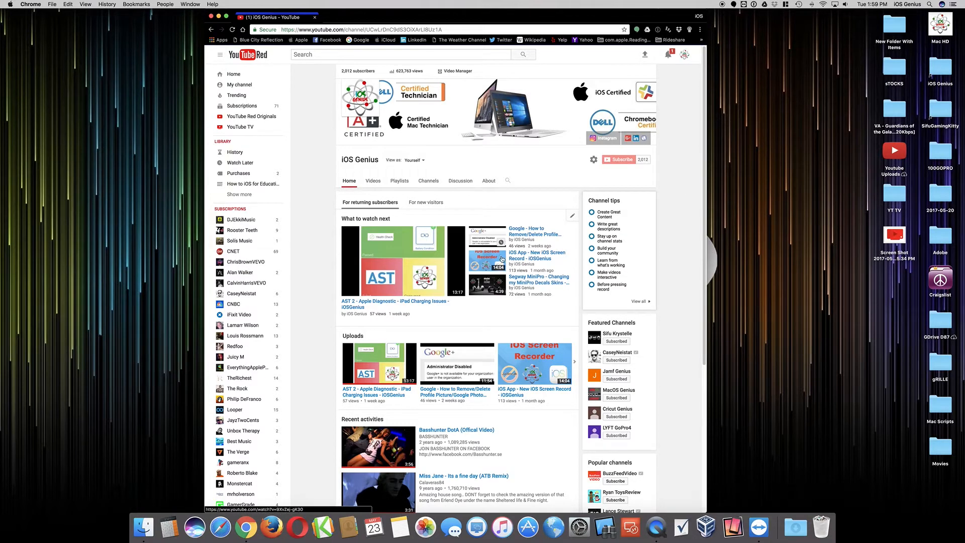